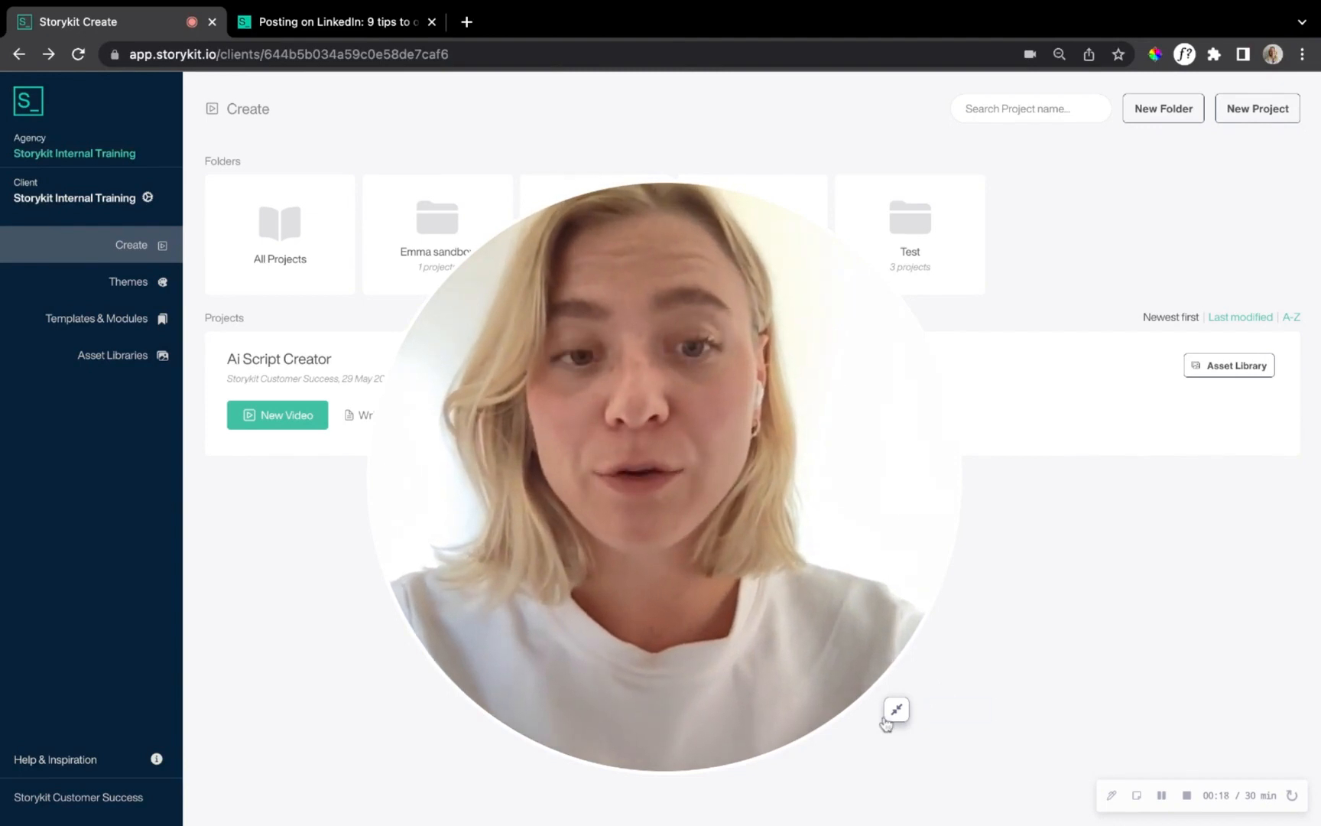
Dismiss the New Project form and start a new video titled Story under AI Script Creator.
left_click(896, 707)
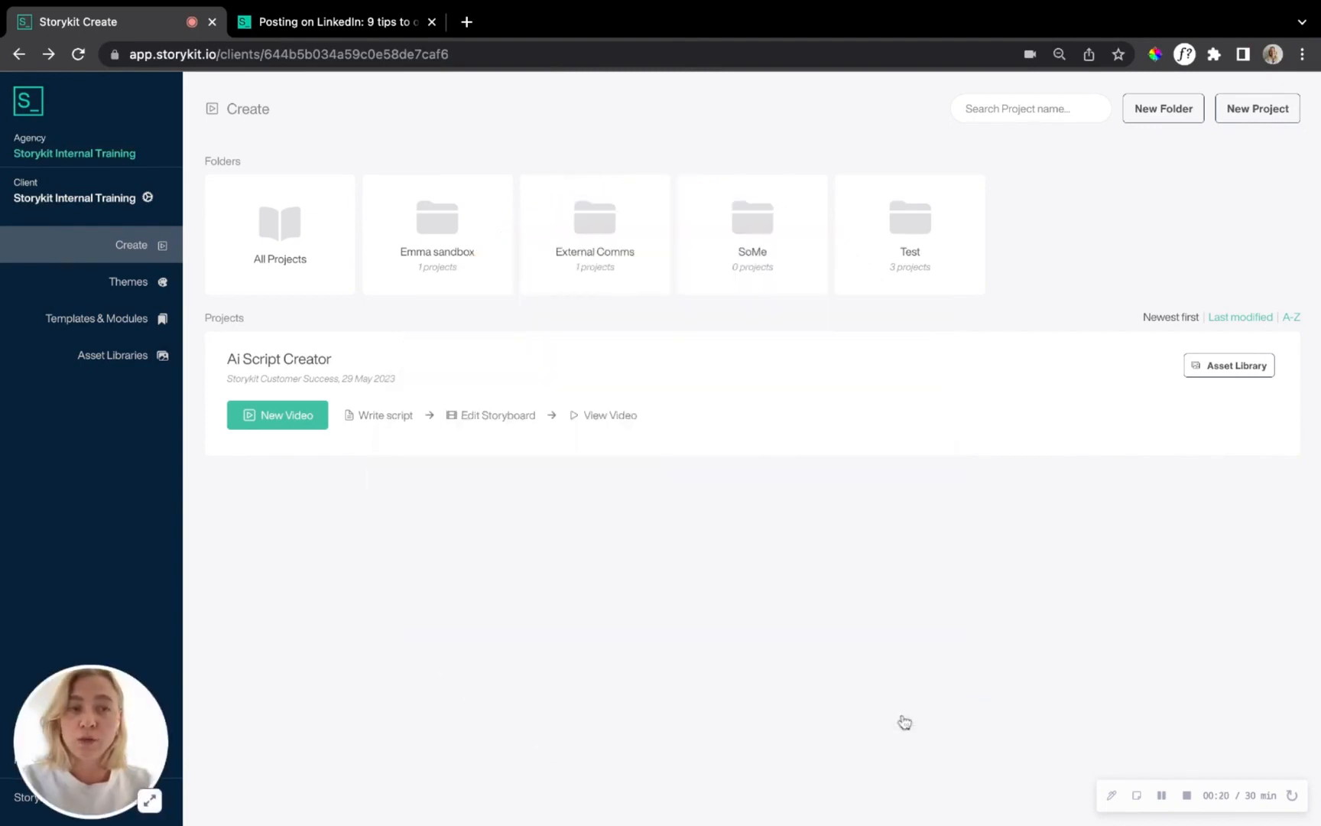
mouse_move(1207, 292)
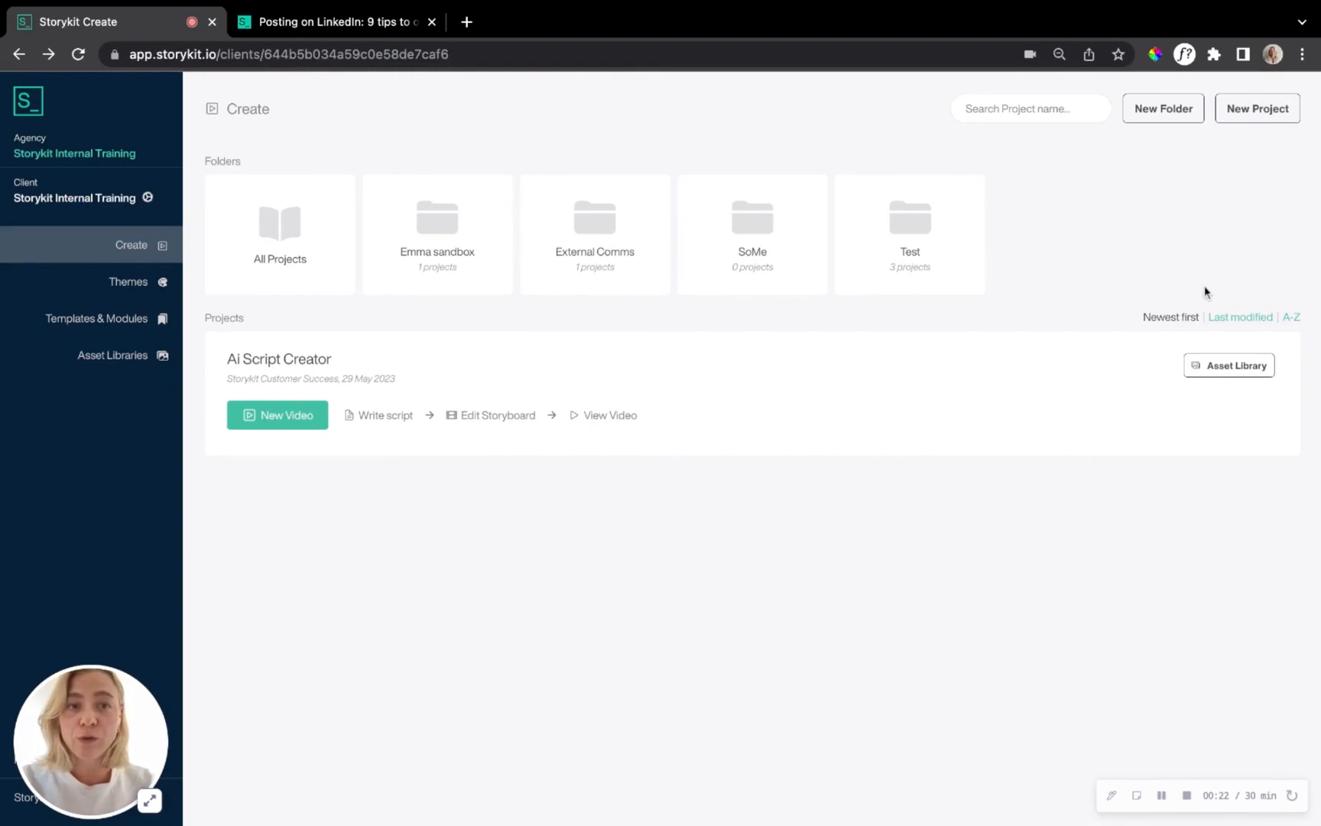
mouse_move(1289, 174)
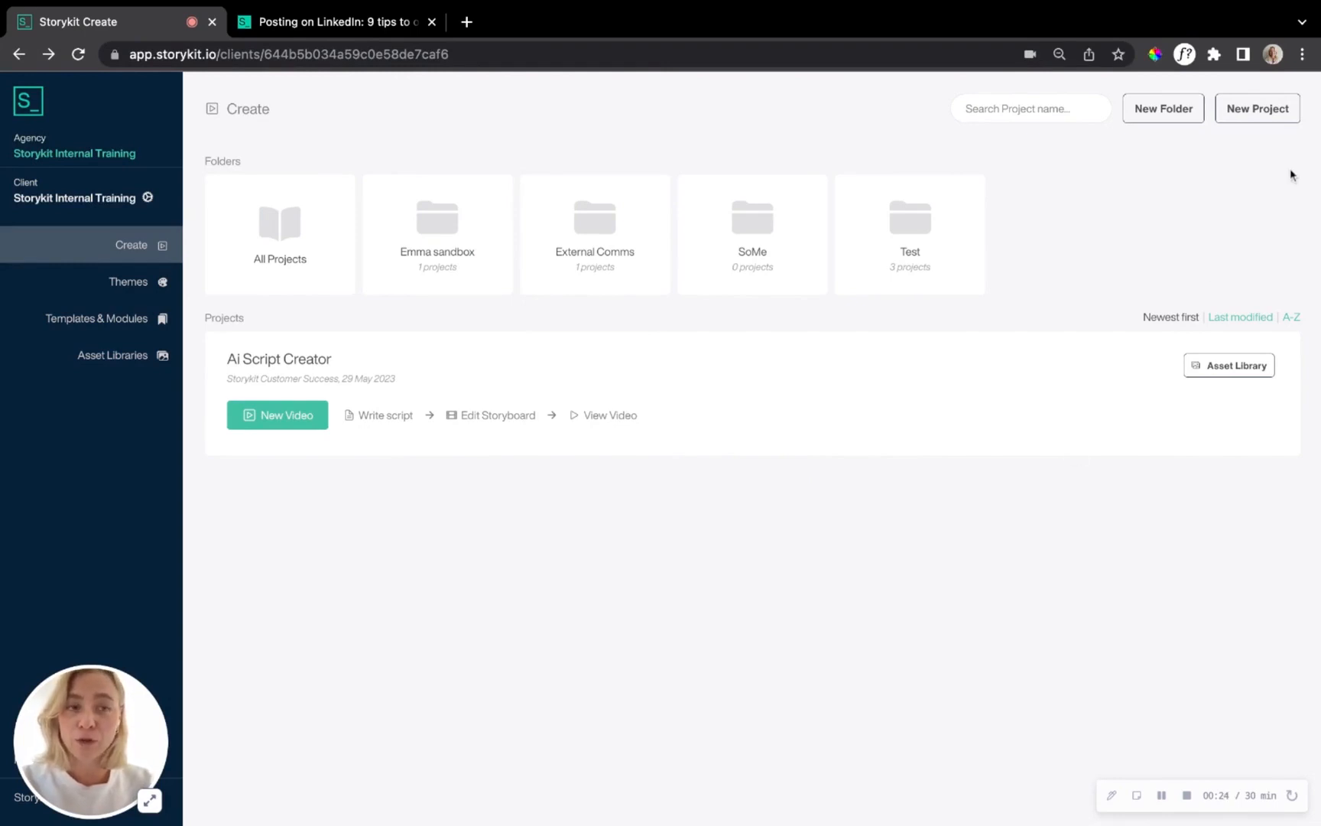
left_click(1257, 109)
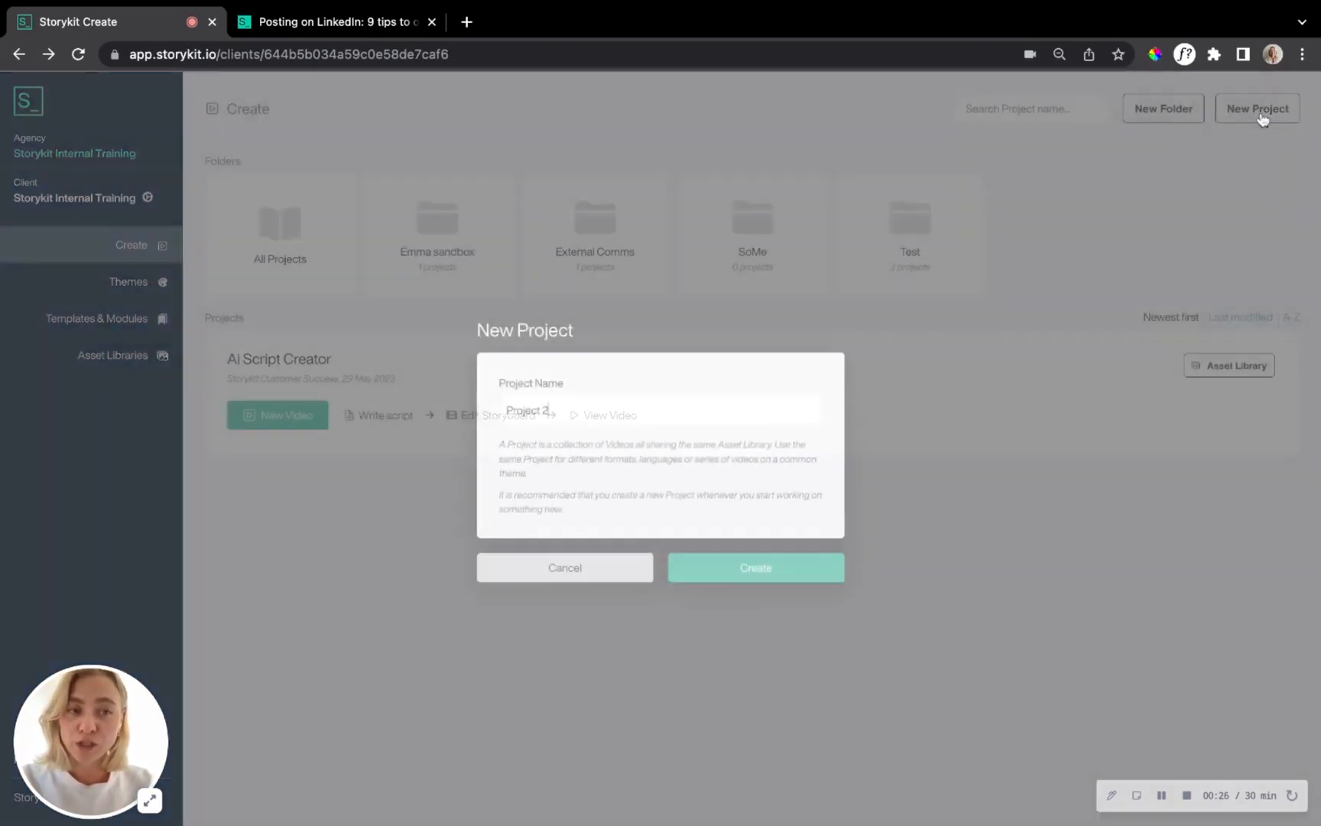
left_click(564, 567)
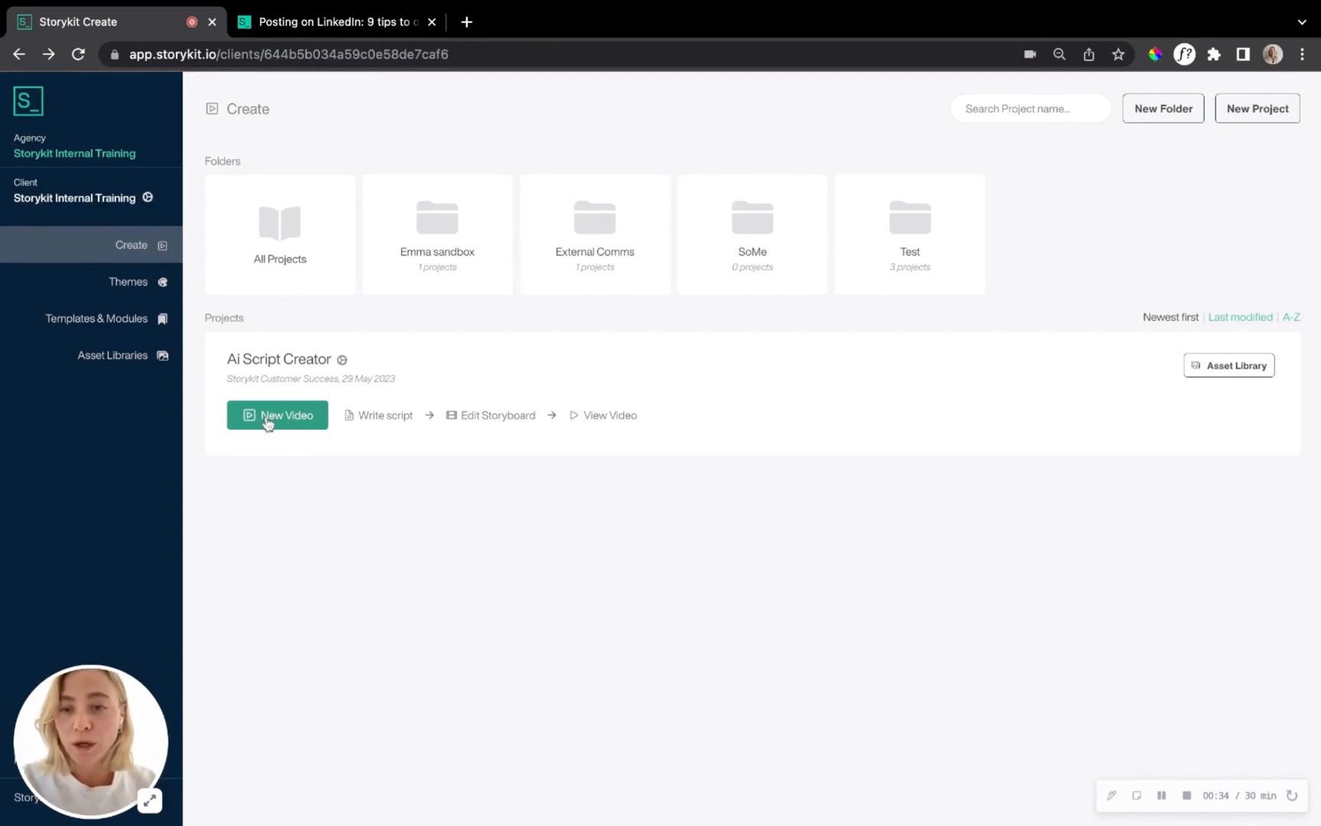
left_click(276, 414)
type("Story")
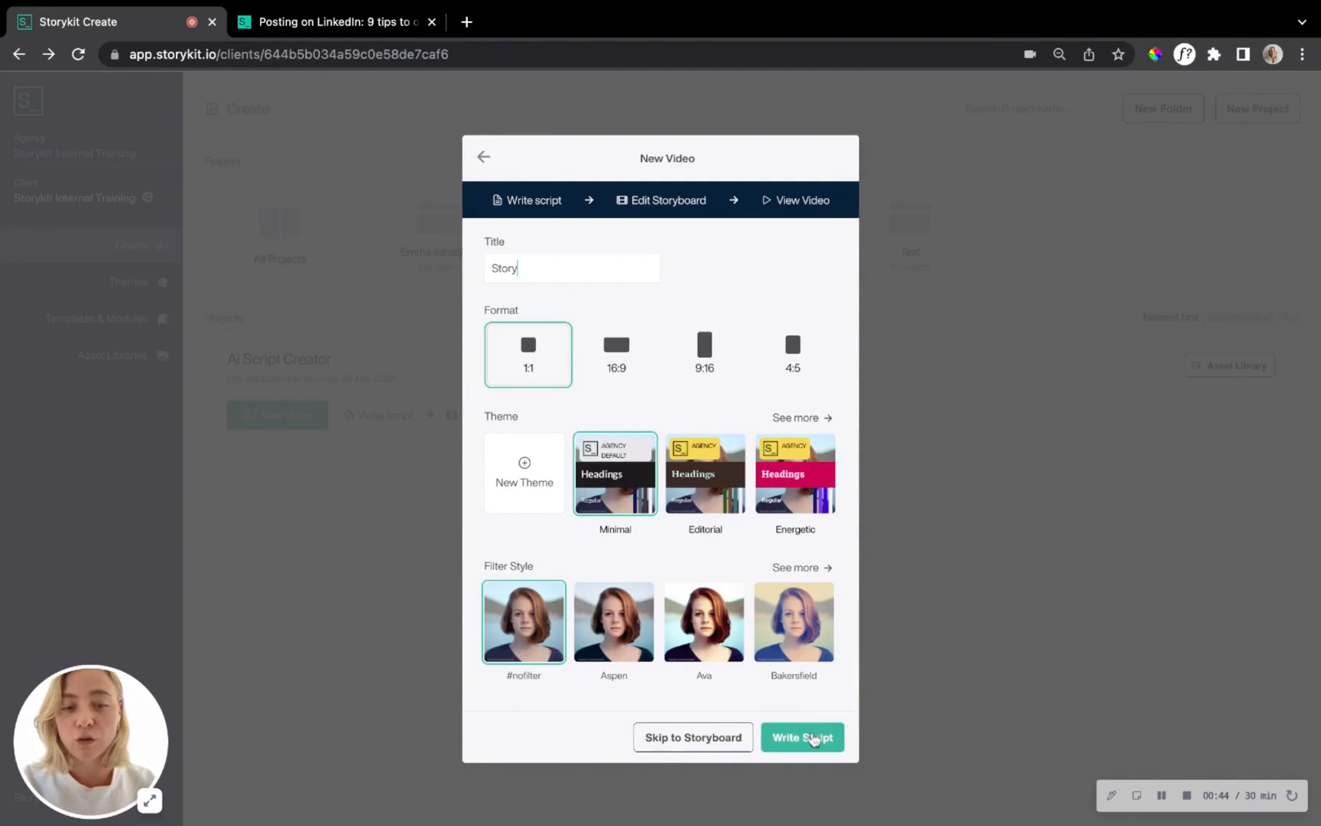
Move on to Write Script, switch off Auto-fill Assets and create a Blank AI-powered Script.
left_click(801, 738)
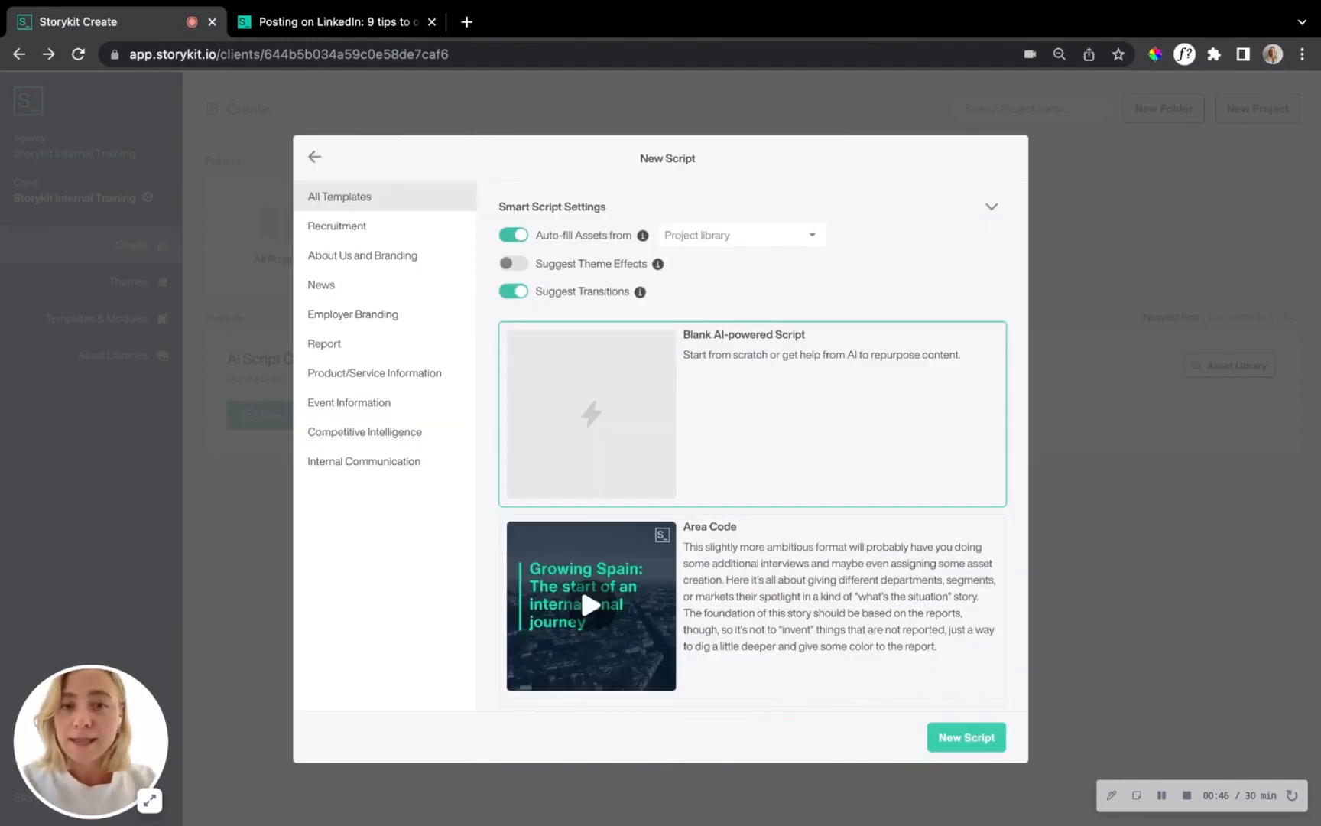
mouse_move(591, 290)
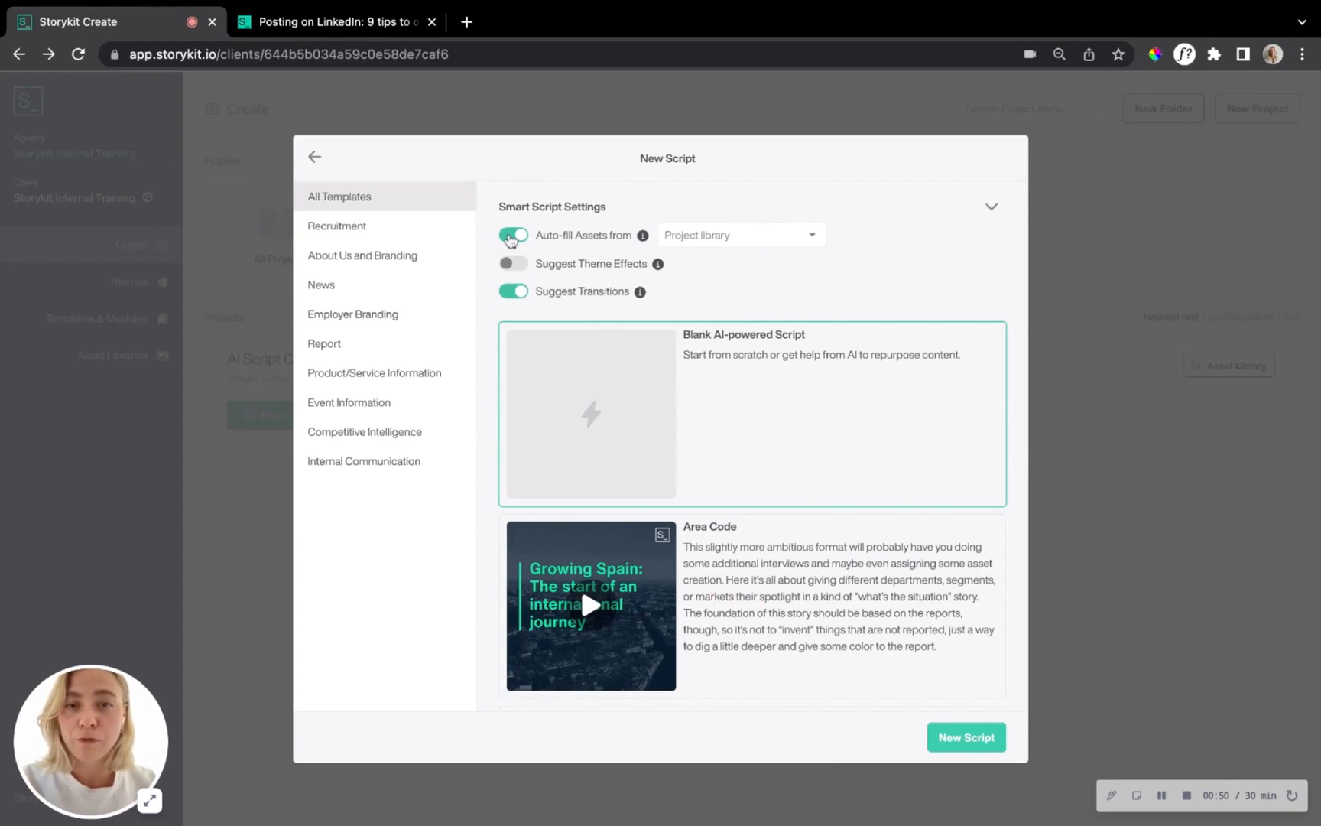
left_click(514, 233)
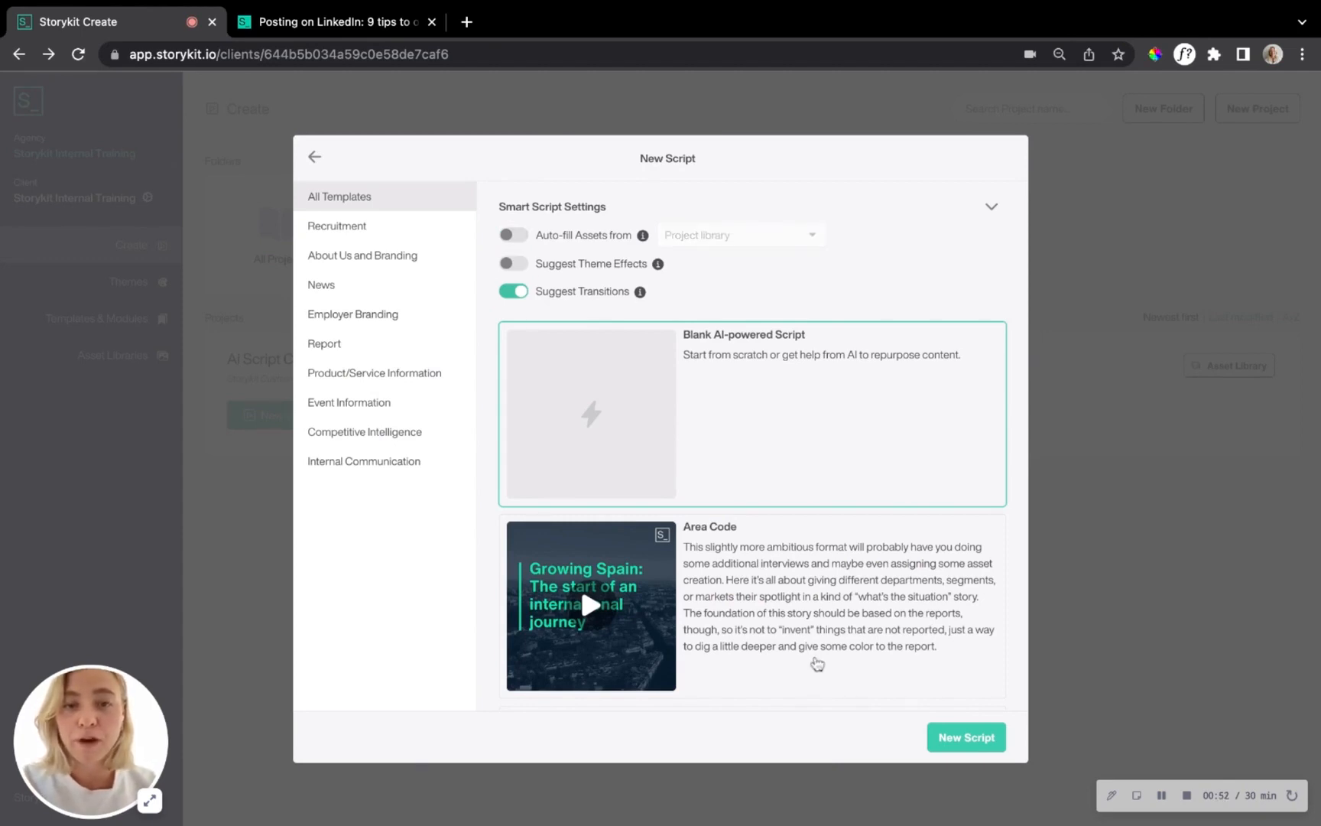
mouse_move(803, 734)
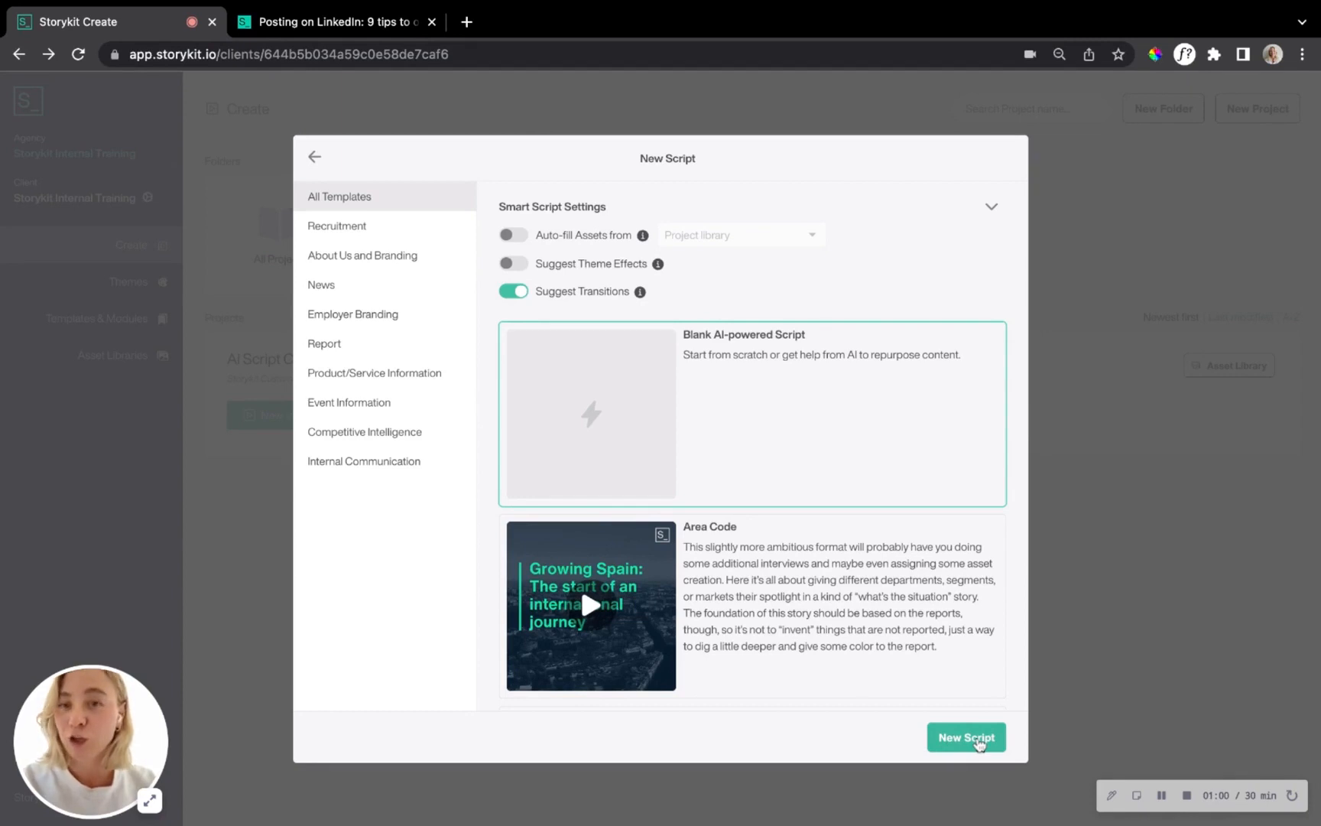
left_click(966, 737)
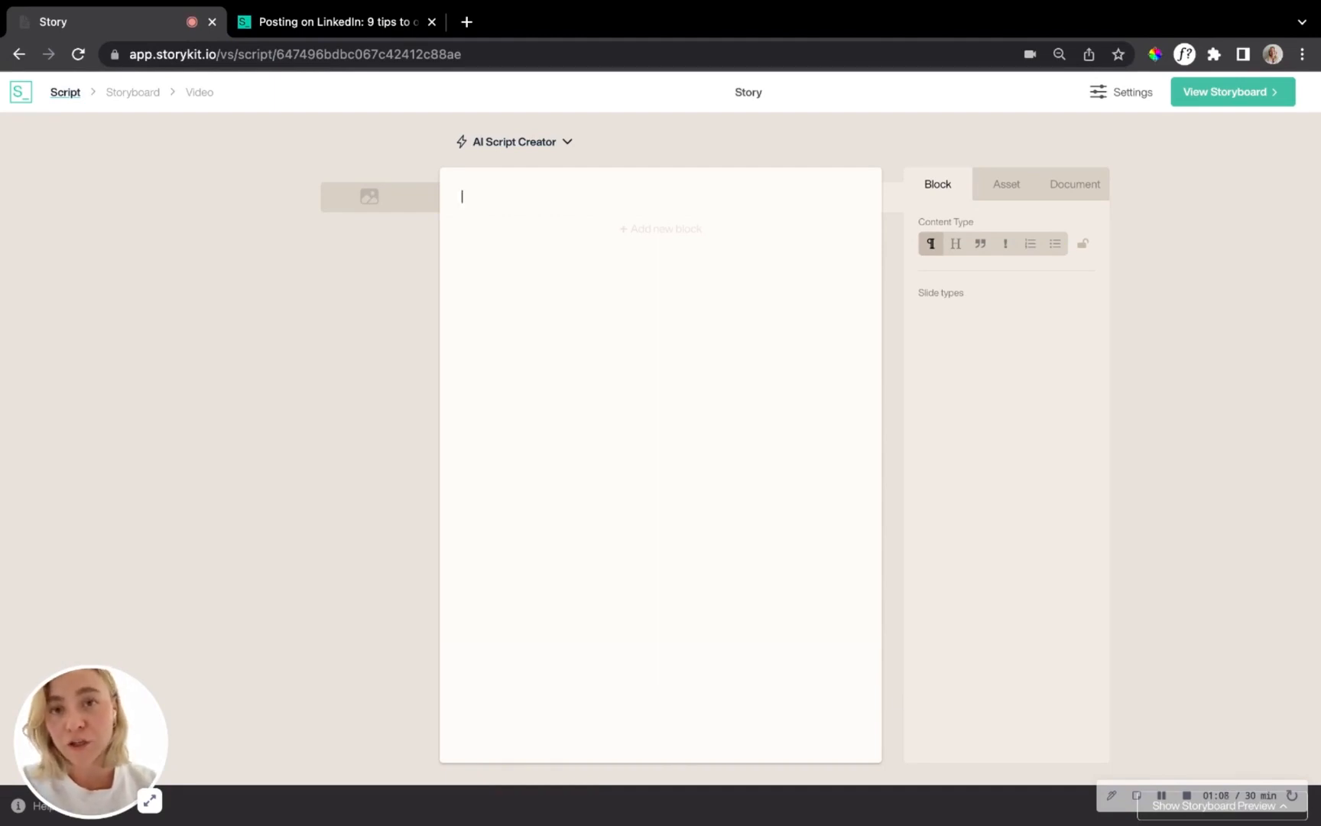
Expand the AI Script Creator panel and ready the paste field for source text.
left_click(514, 142)
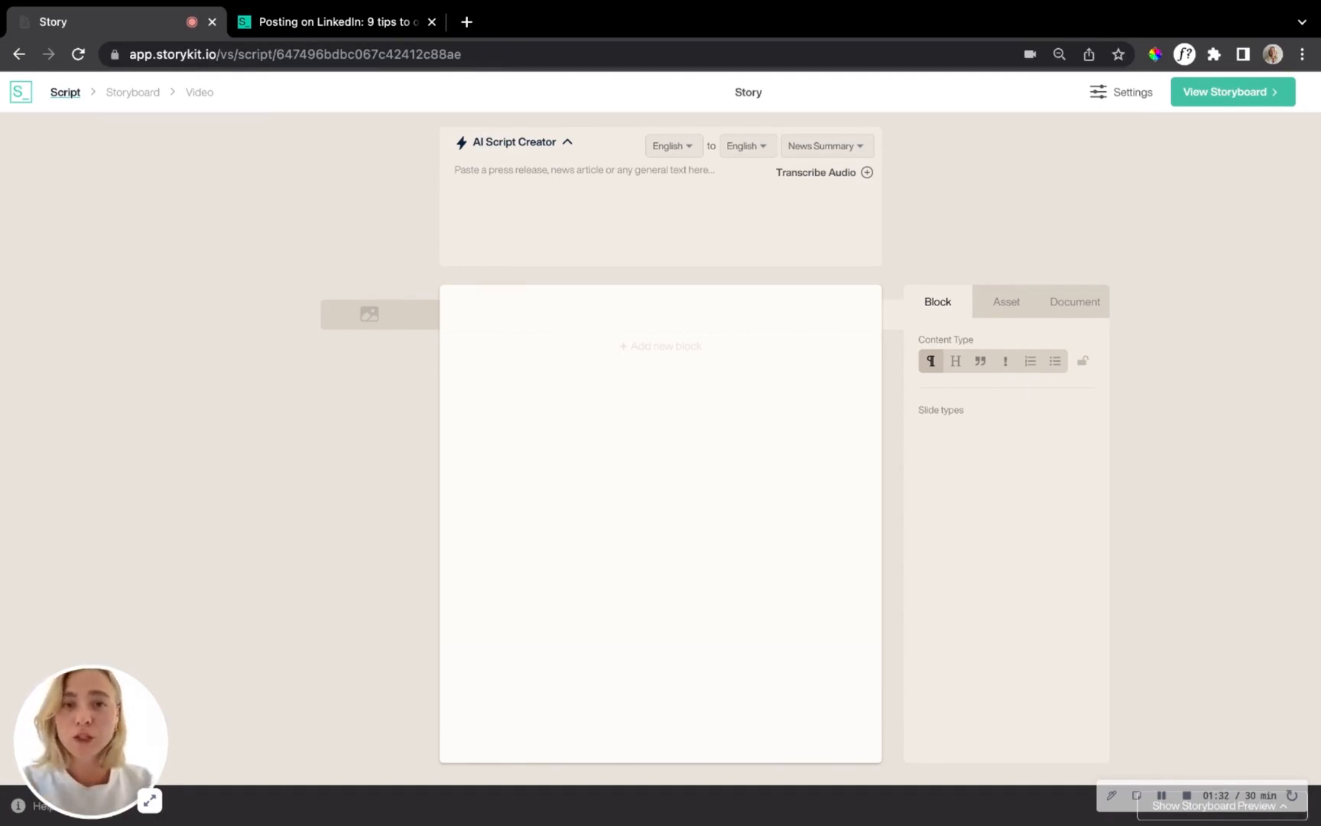
left_click(335, 21)
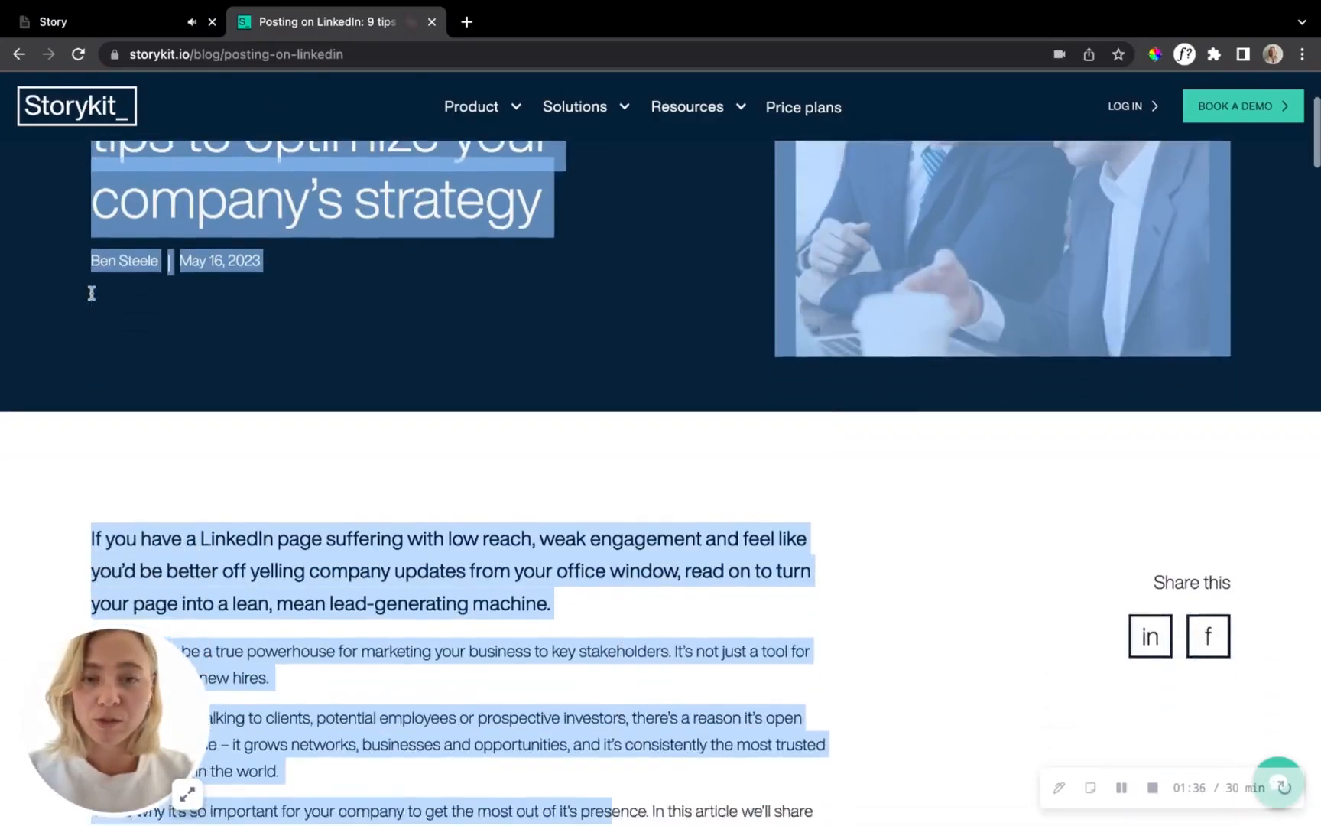
Scroll through the LinkedIn blog article to select and copy its full text.
scroll("down", 3)
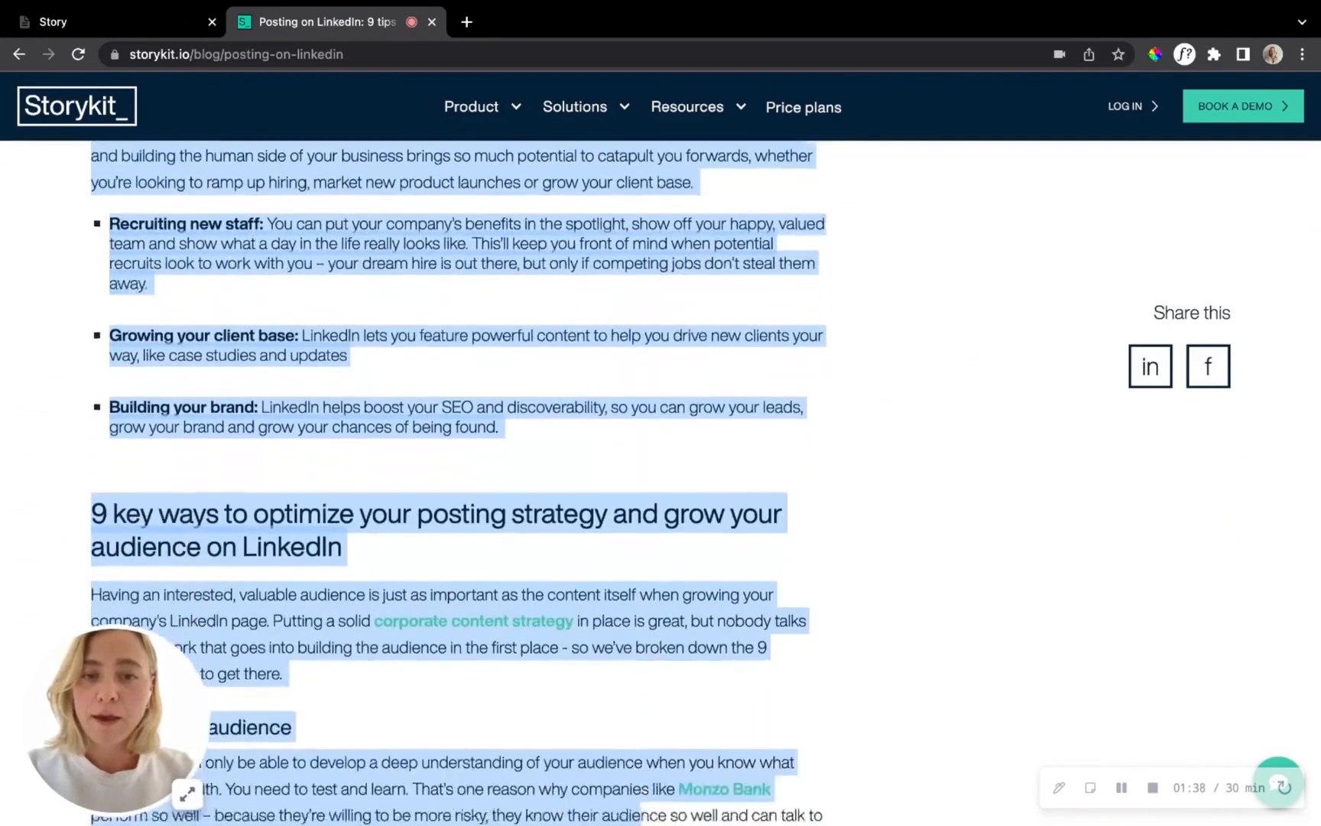
scroll("down", 3)
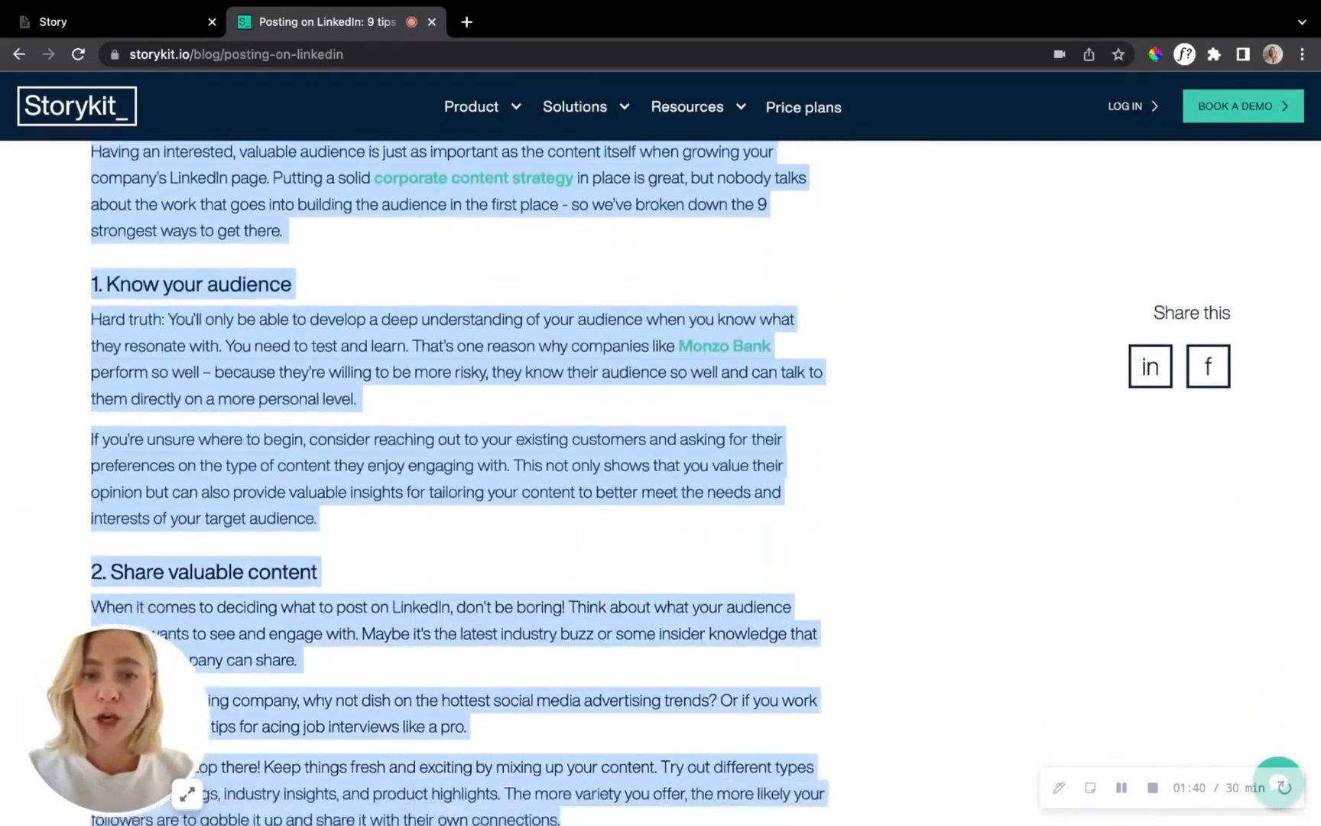
scroll("down", 3)
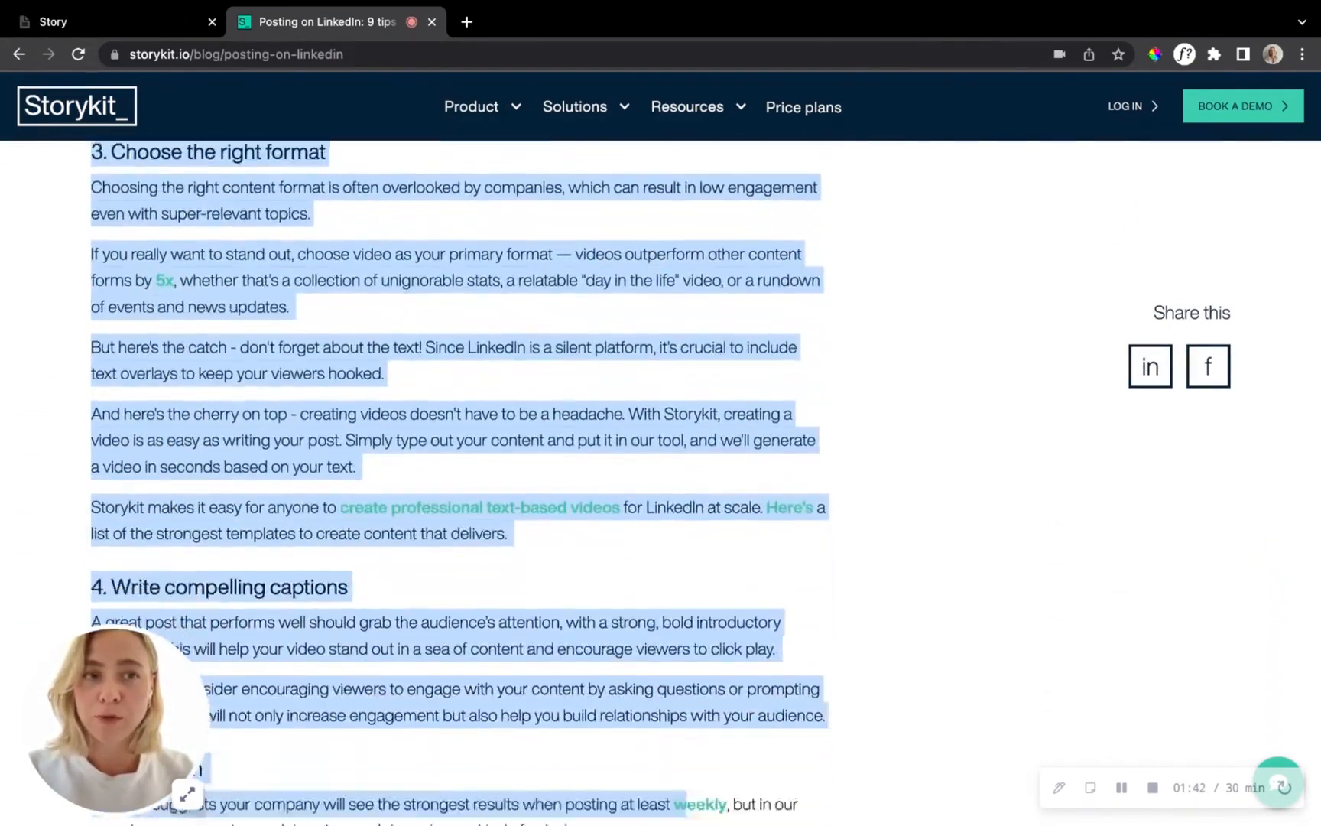
scroll("down", 3)
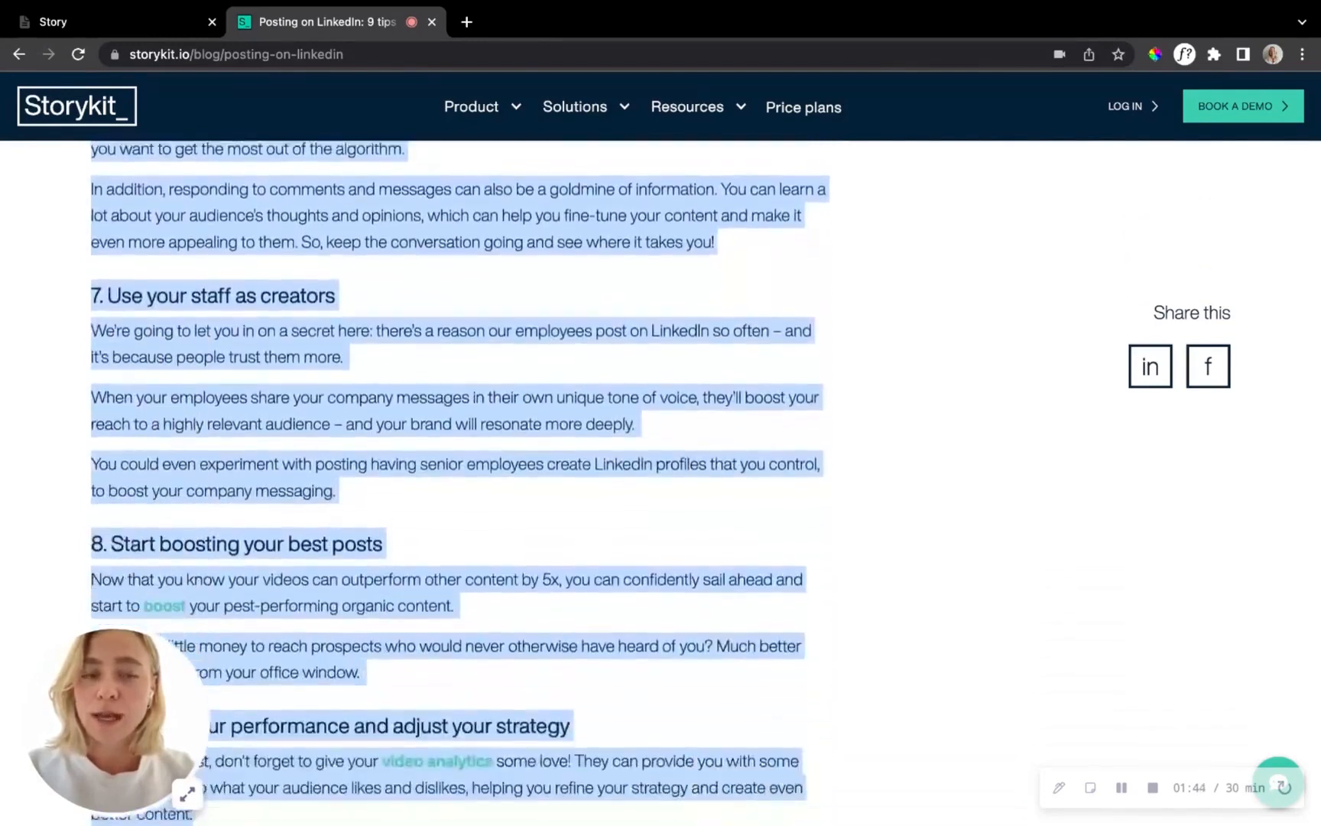
scroll("down", 3)
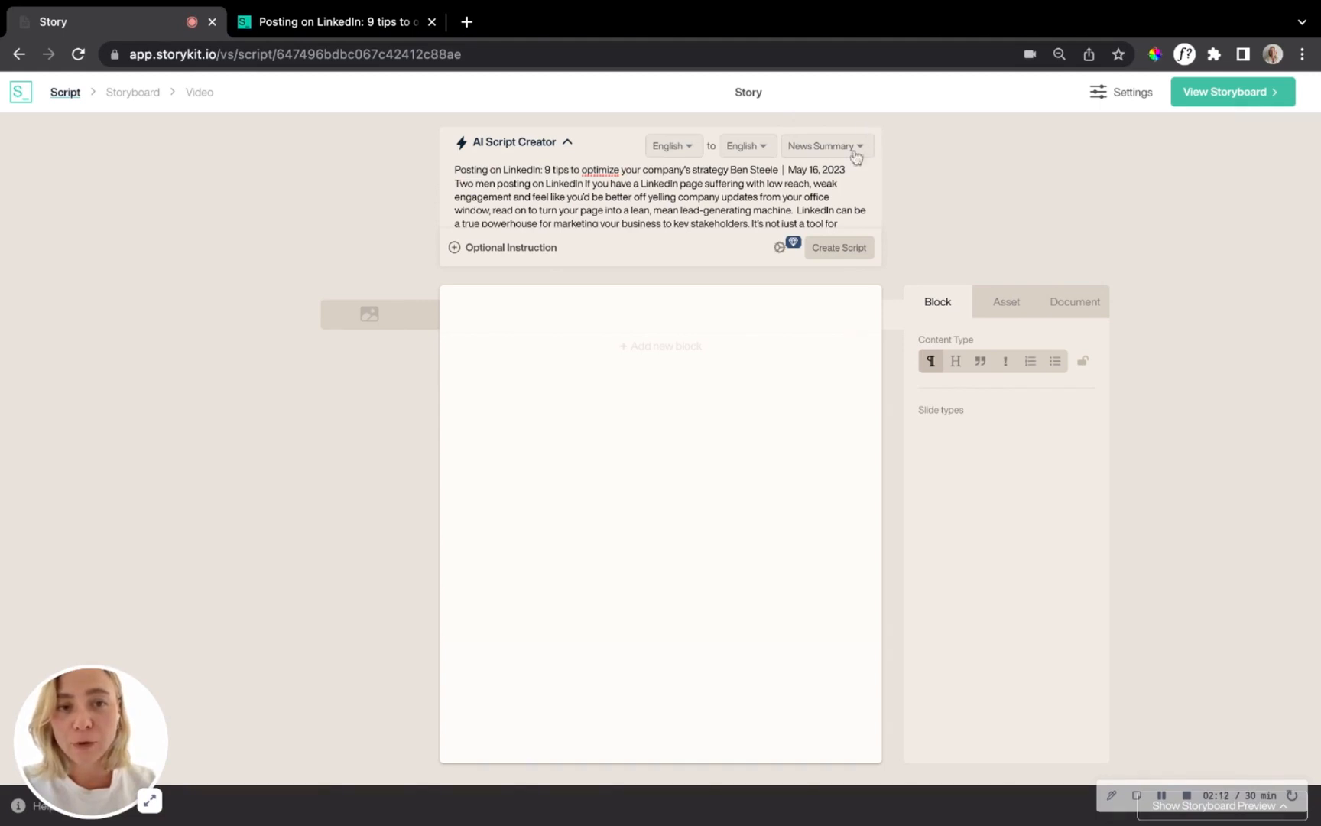
Pick Three Takeaways under Blog/SEO/Evergreen instead of News Summary and create the script.
left_click(821, 145)
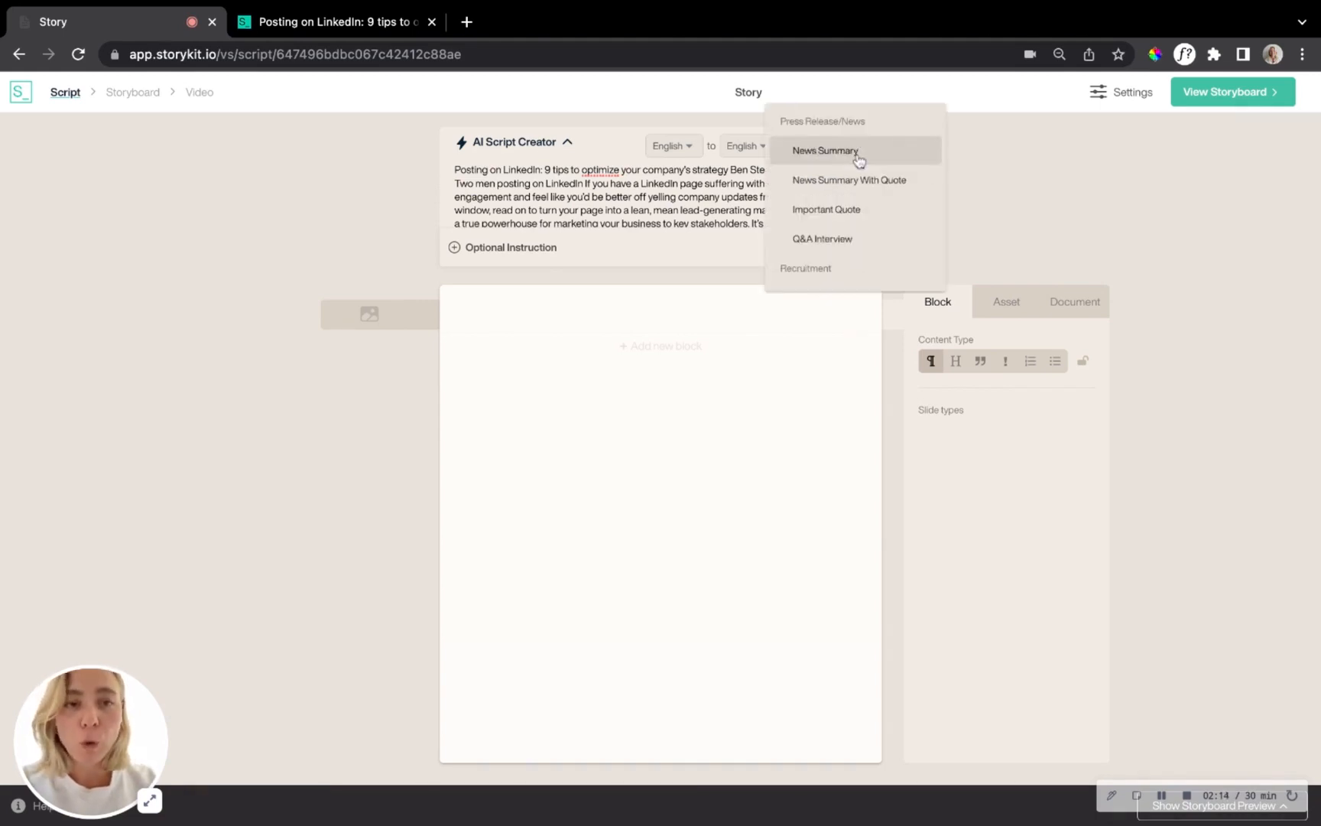
mouse_move(857, 159)
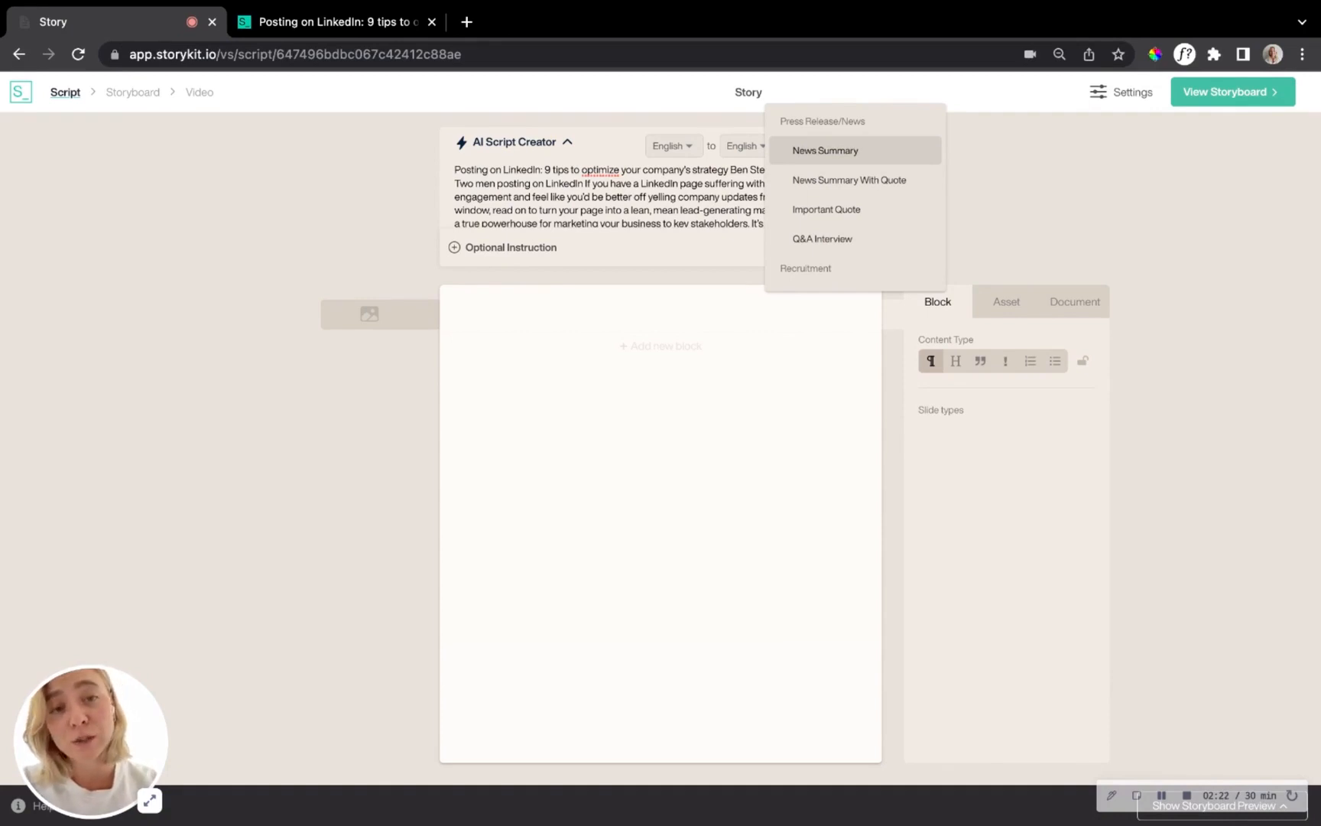
mouse_move(859, 133)
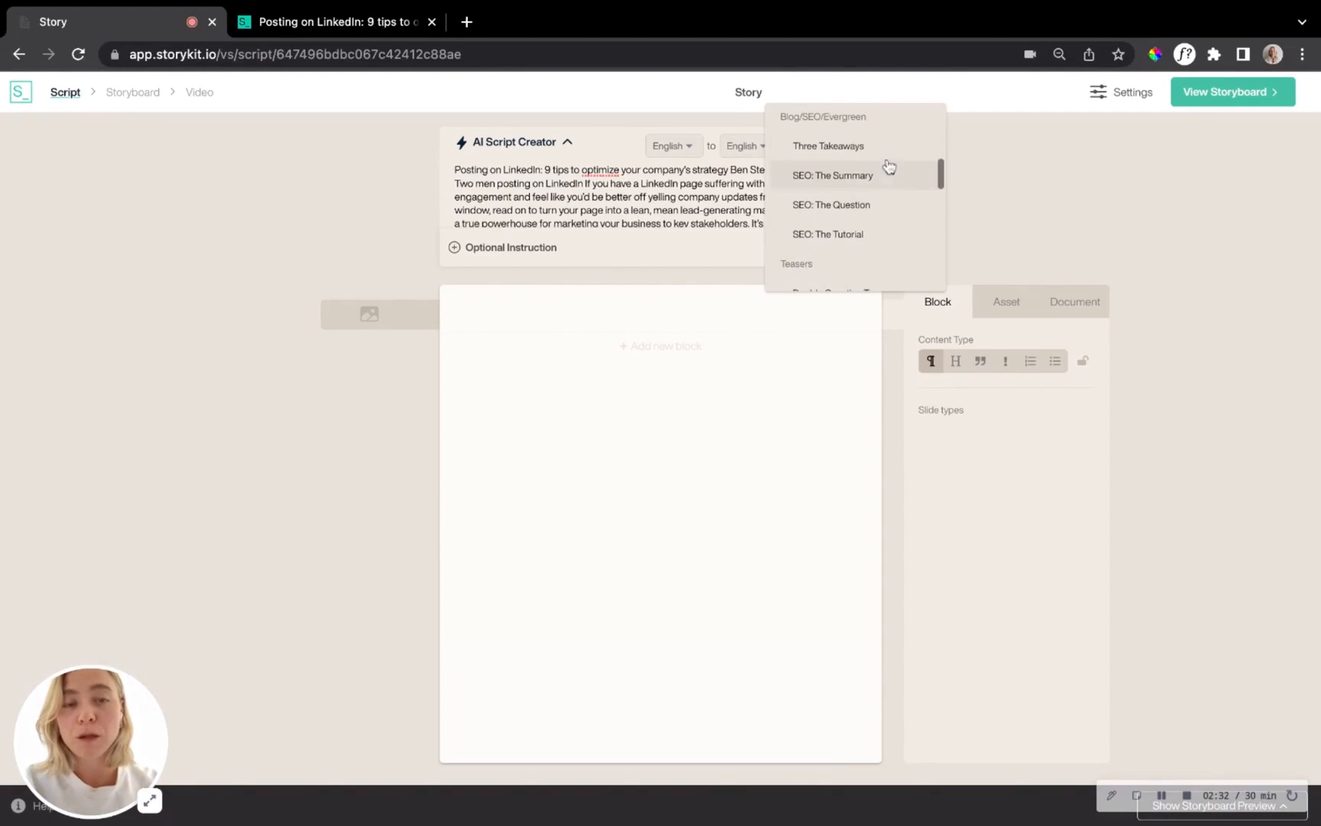
scroll("up", 3)
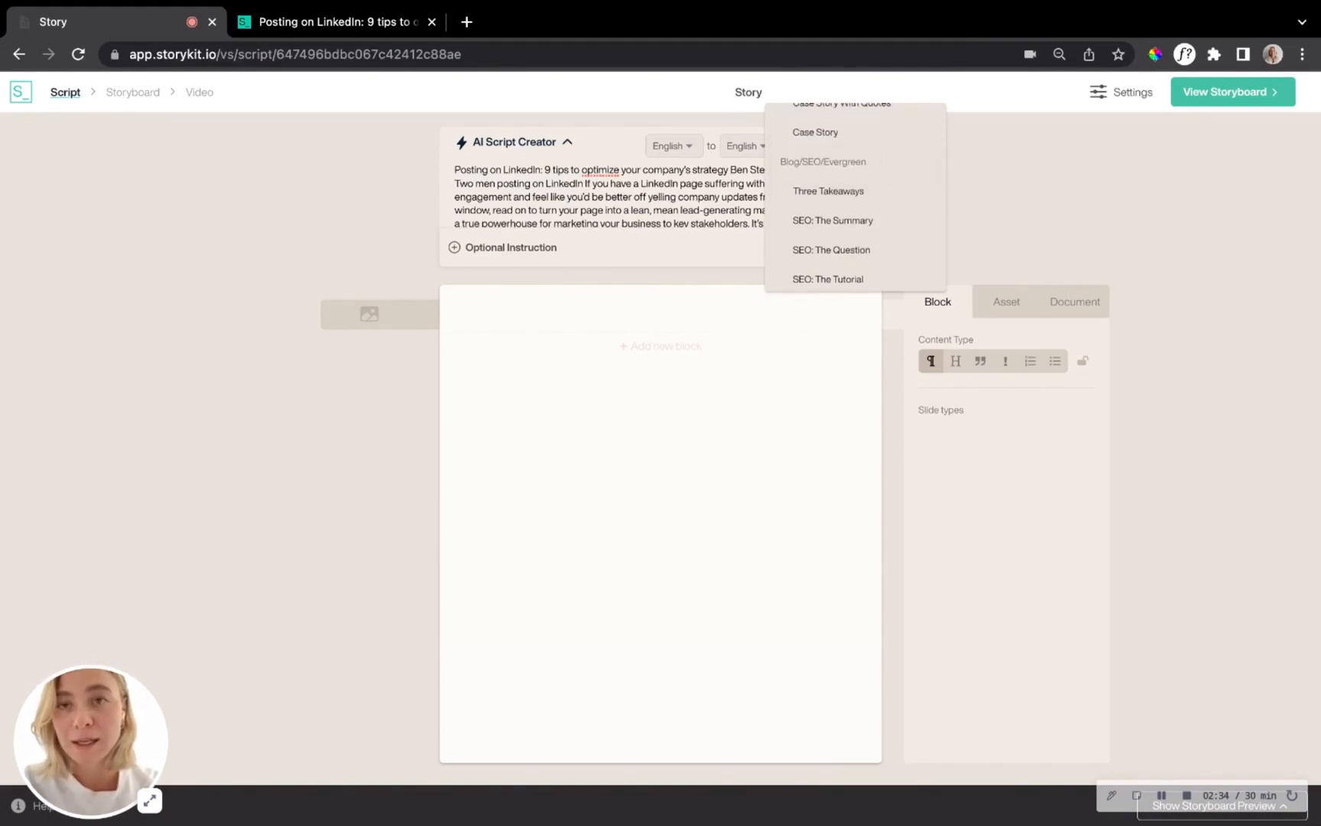
scroll("down", 3)
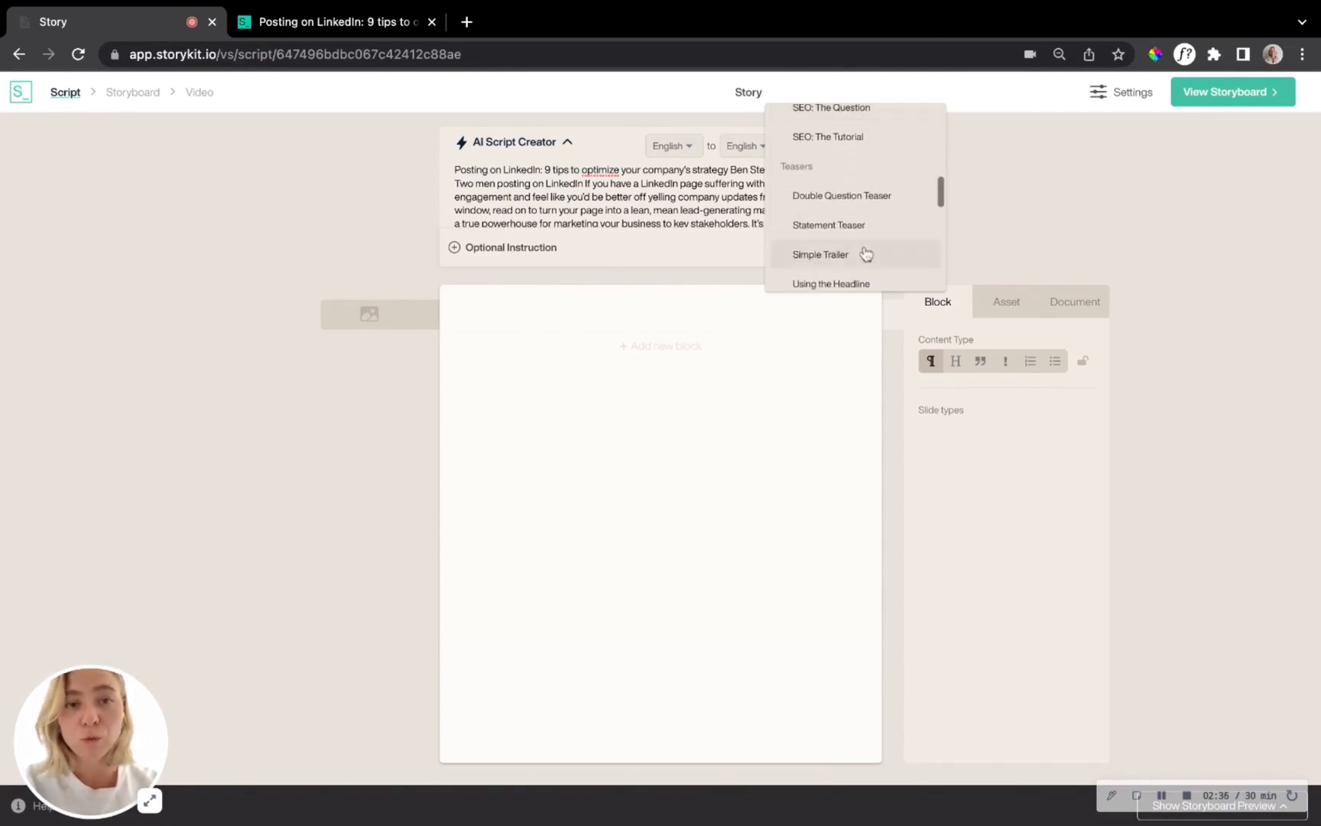
mouse_move(908, 245)
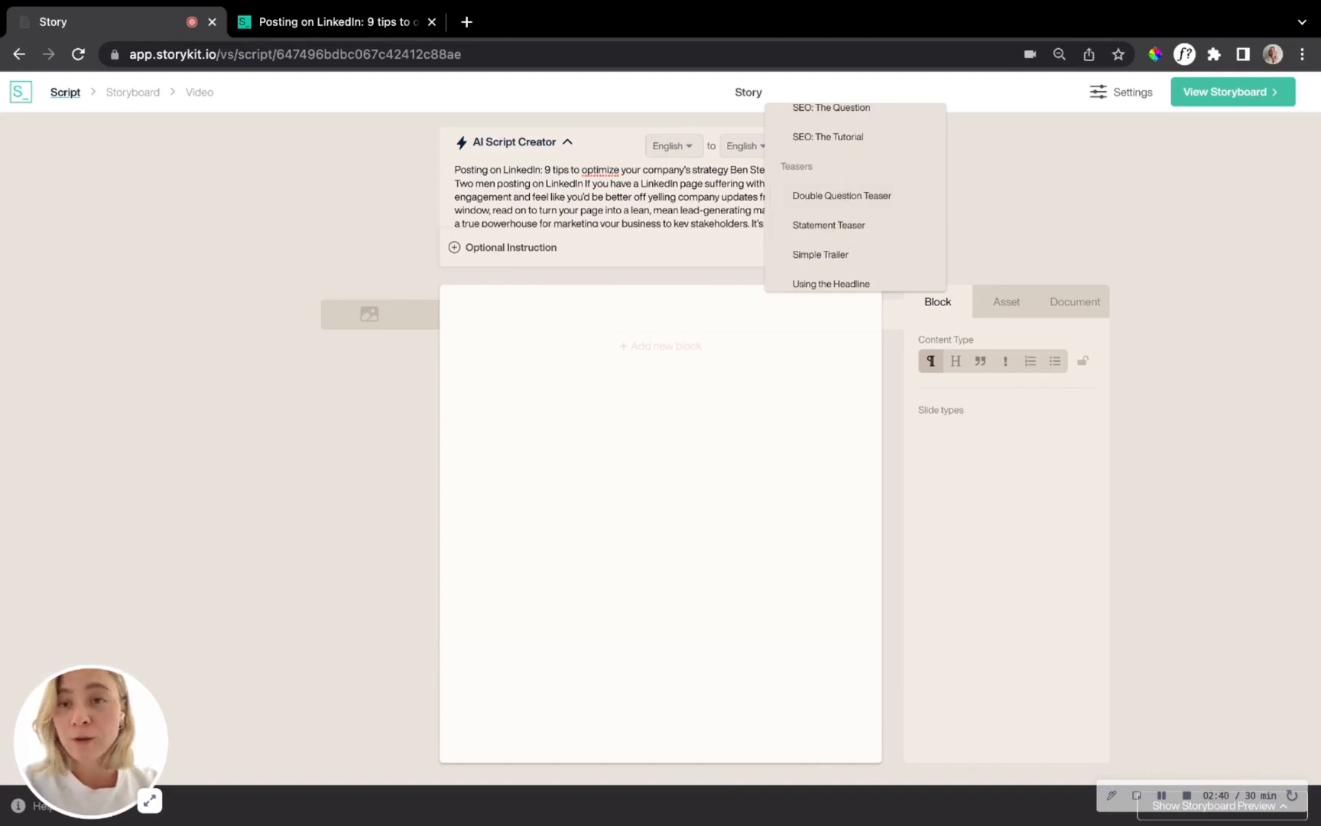
mouse_move(829, 225)
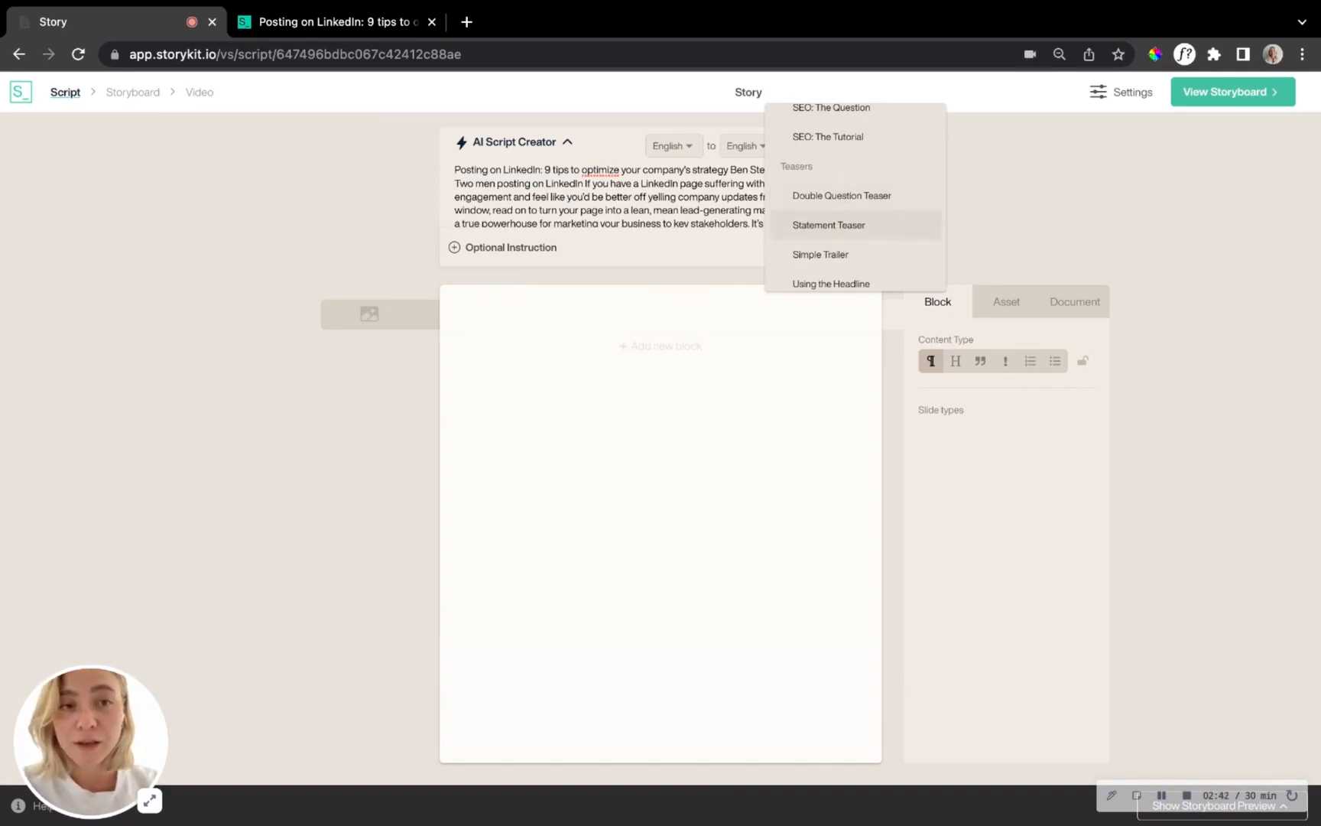
scroll("up", 3)
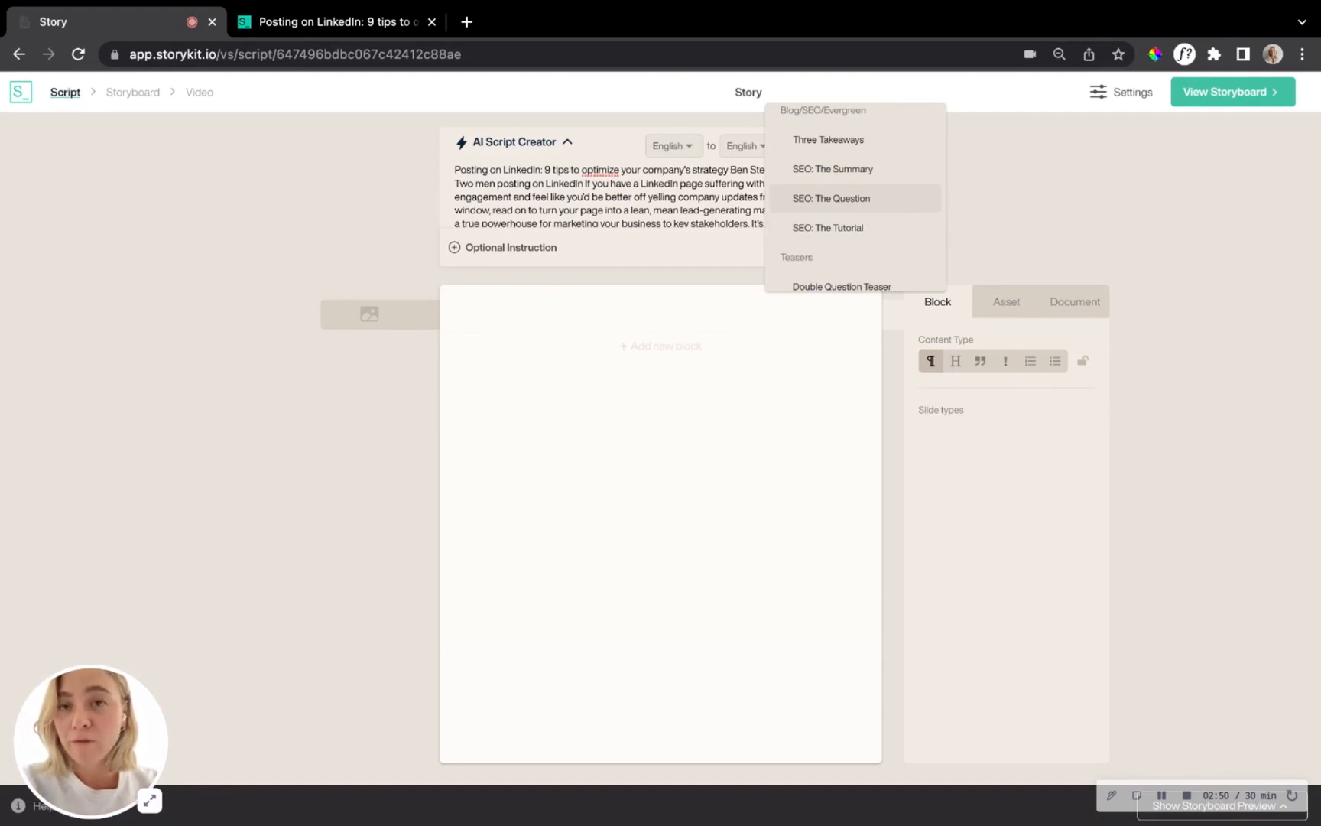
scroll("up", 3)
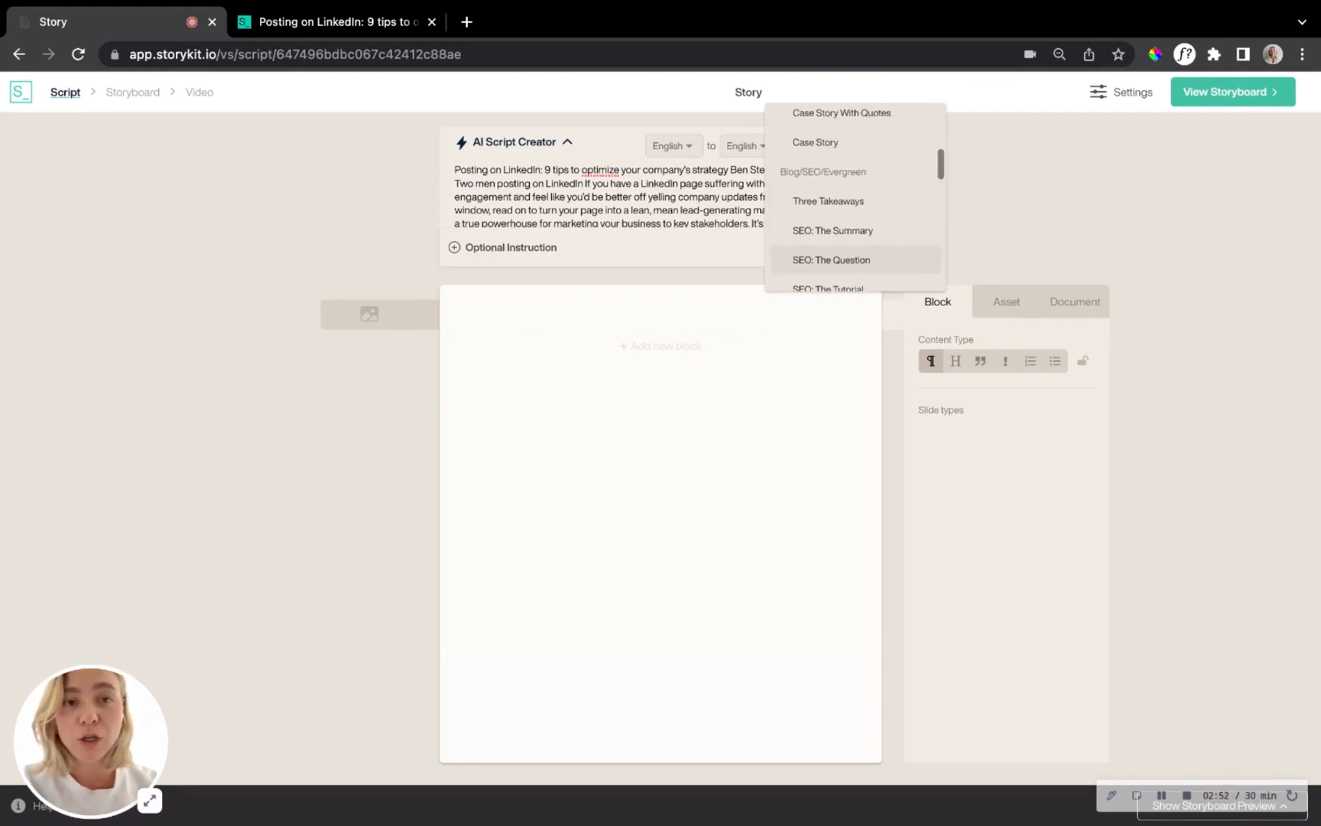
mouse_move(829, 200)
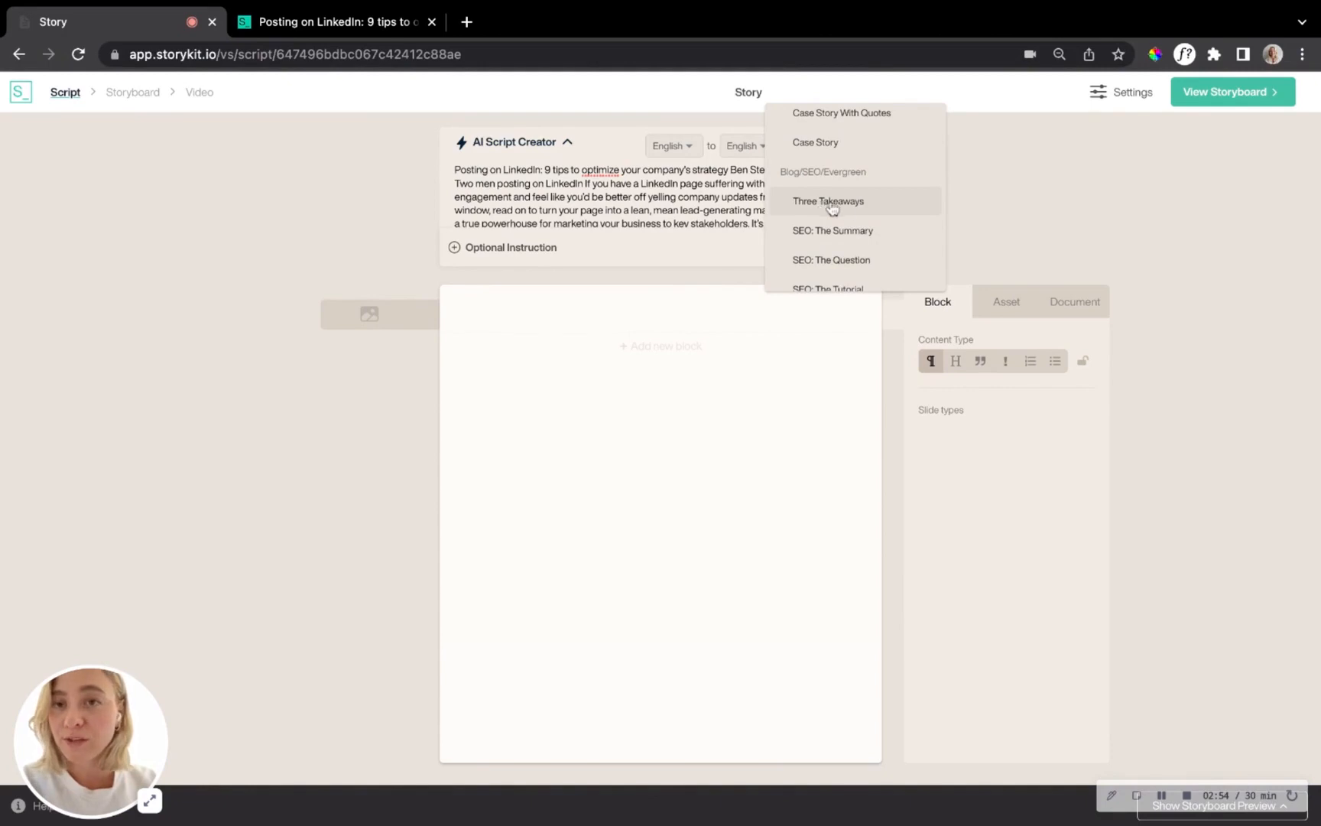
left_click(827, 200)
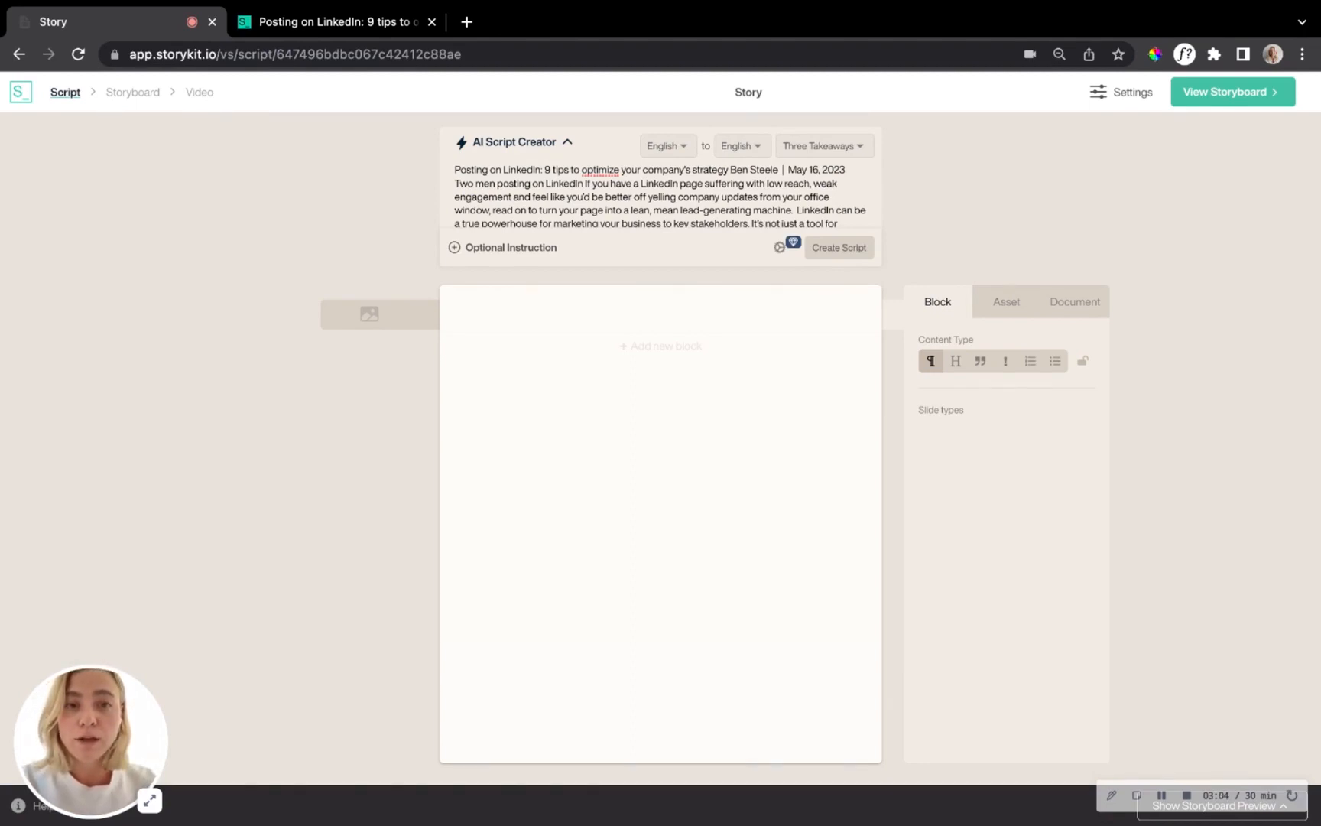
left_click(838, 246)
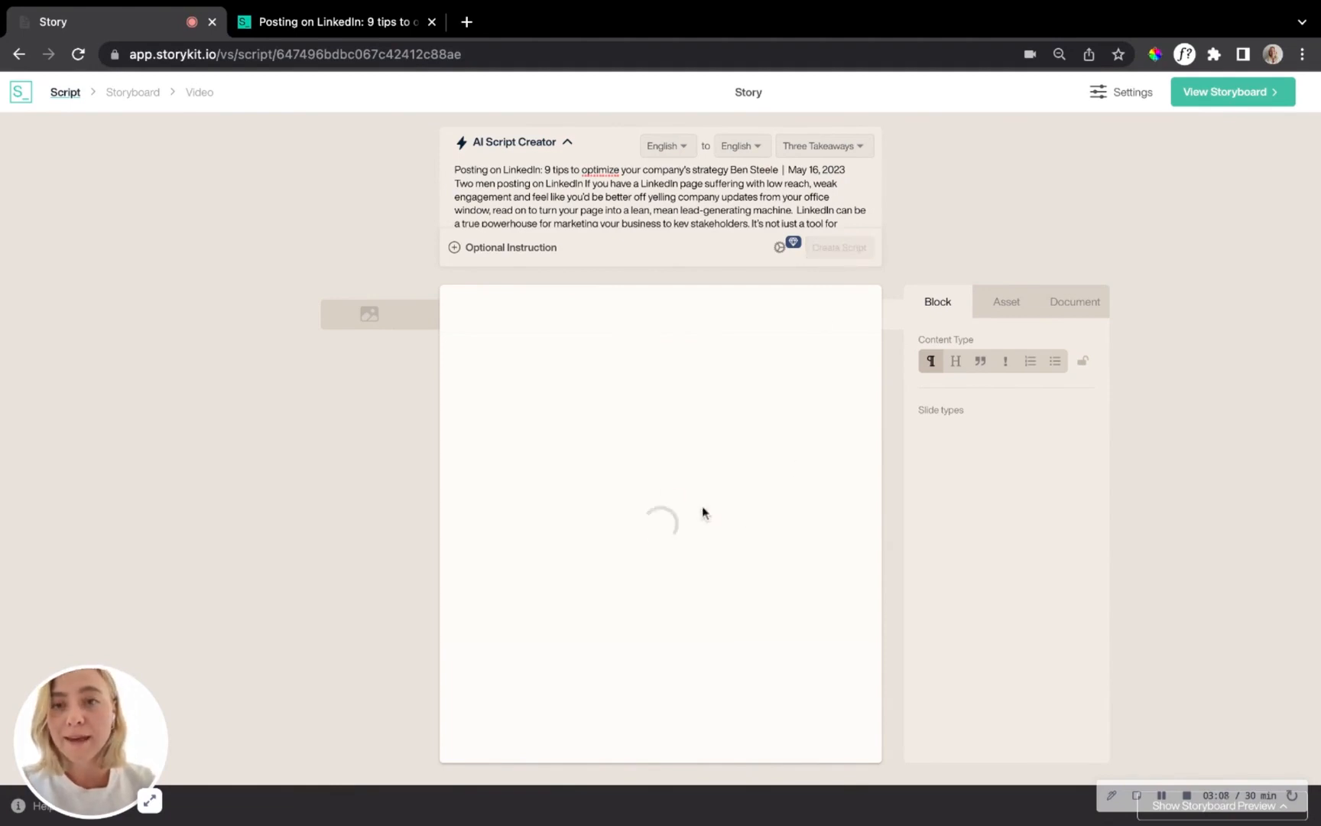
mouse_move(691, 457)
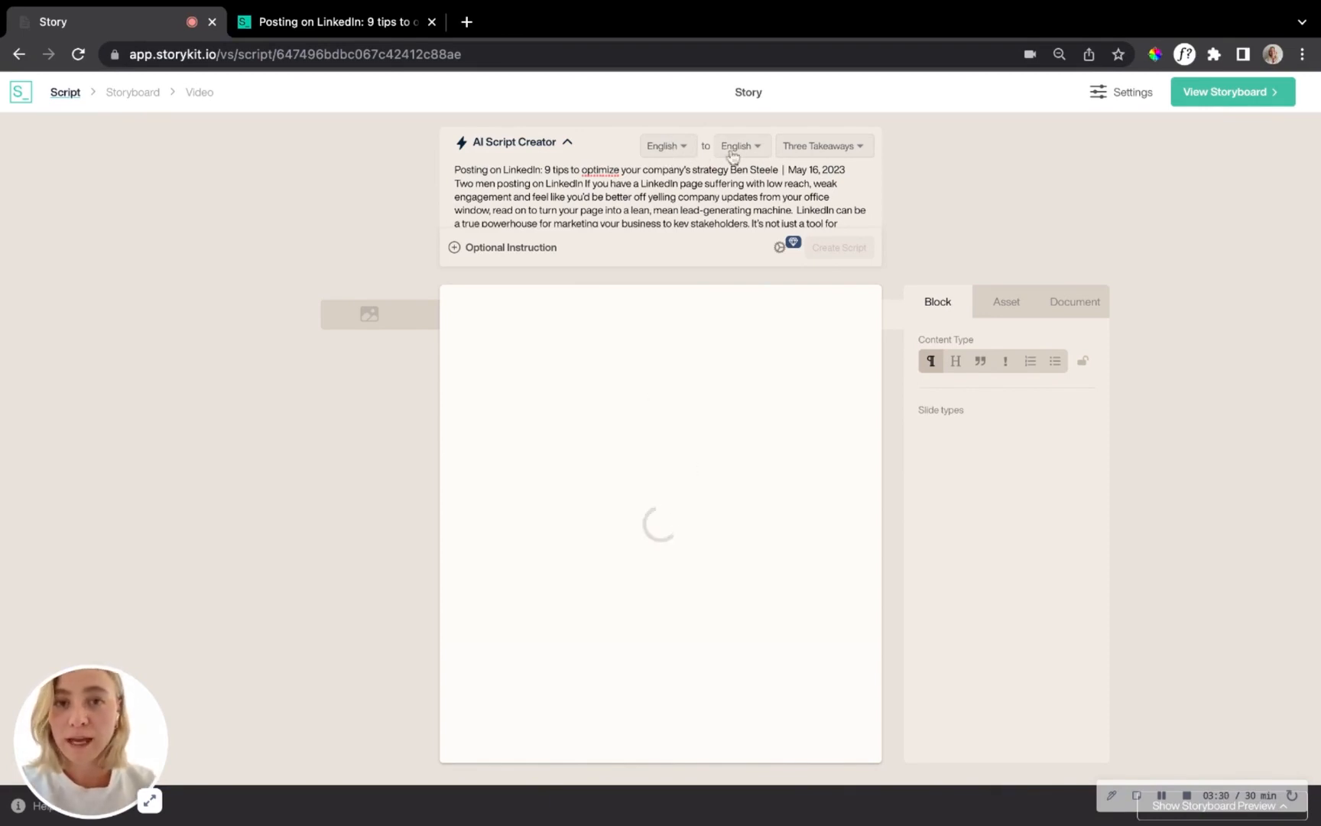
mouse_move(697, 154)
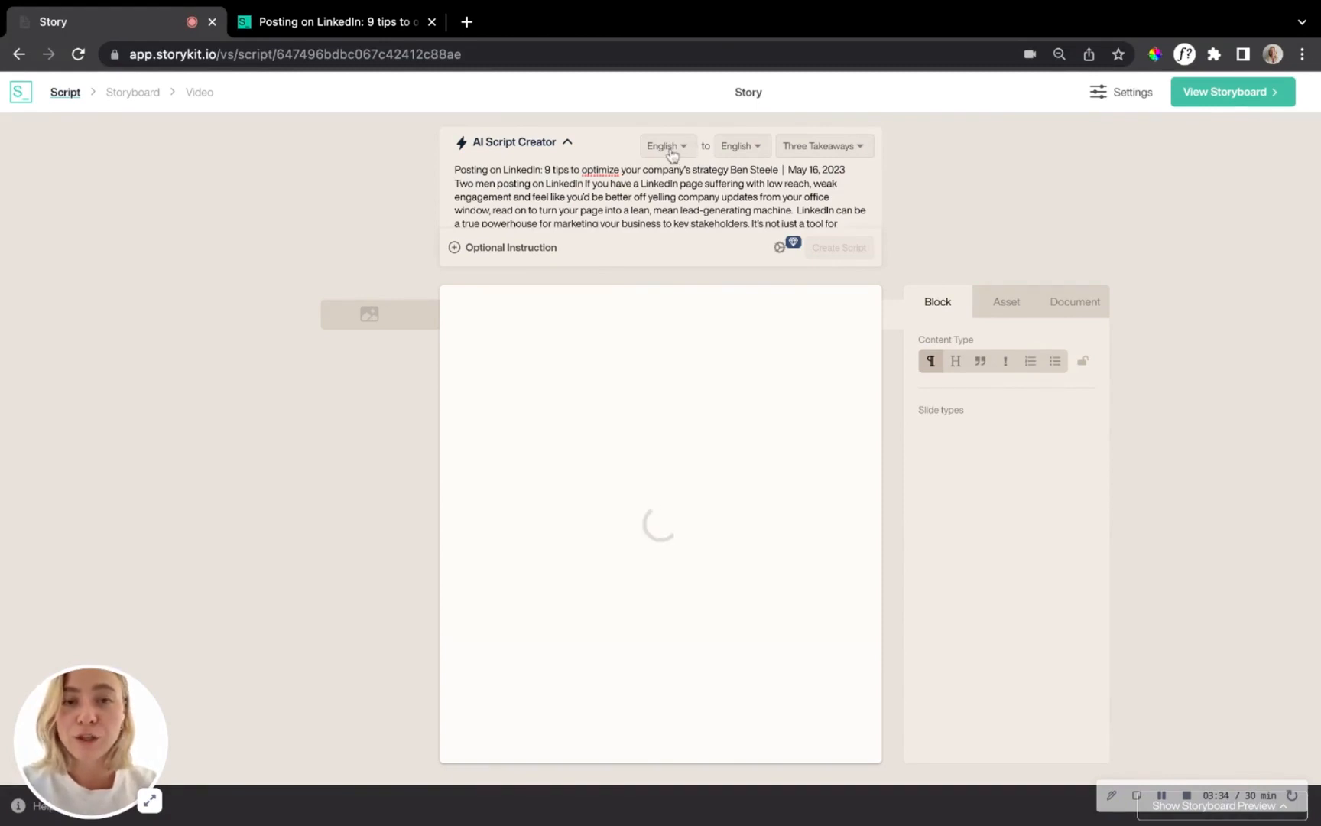
left_click(665, 145)
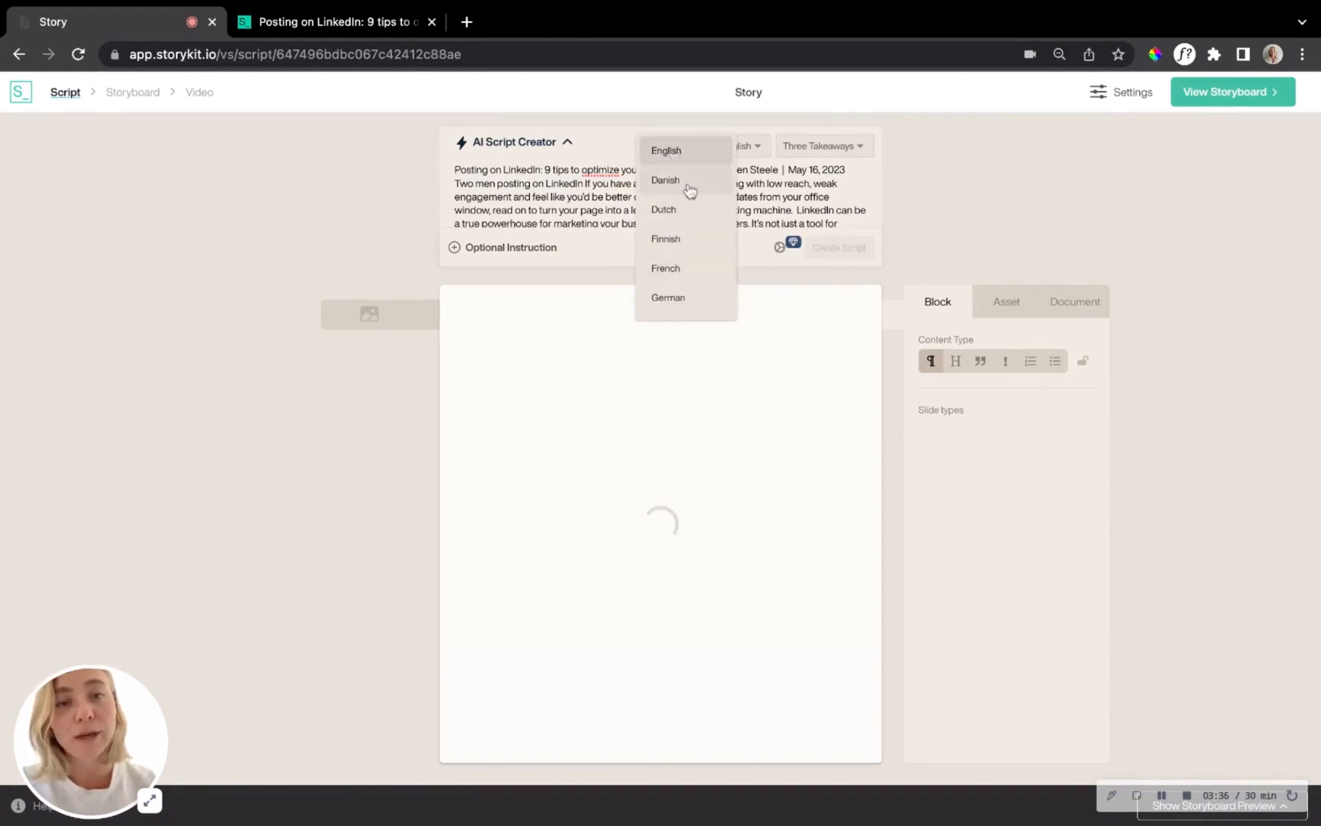
left_click(666, 150)
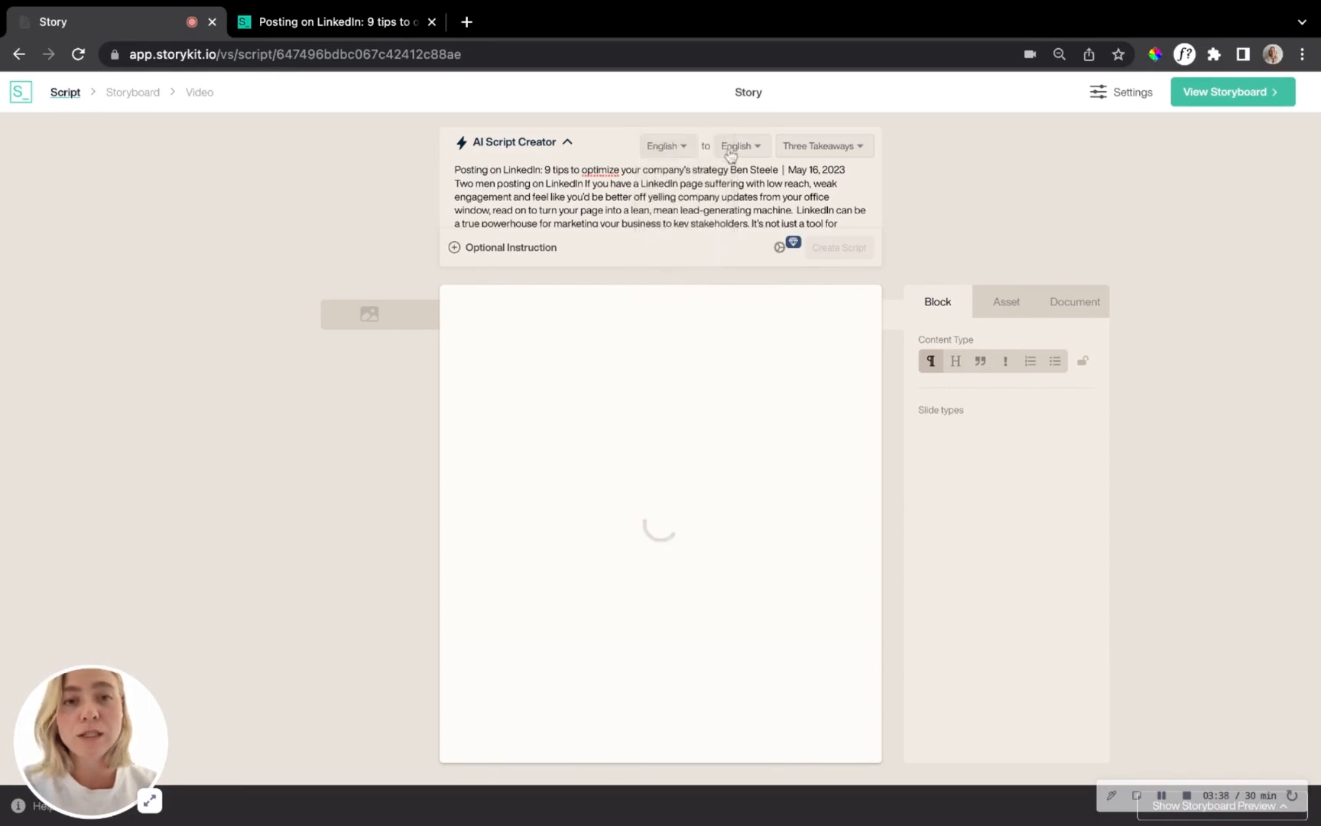
left_click(740, 145)
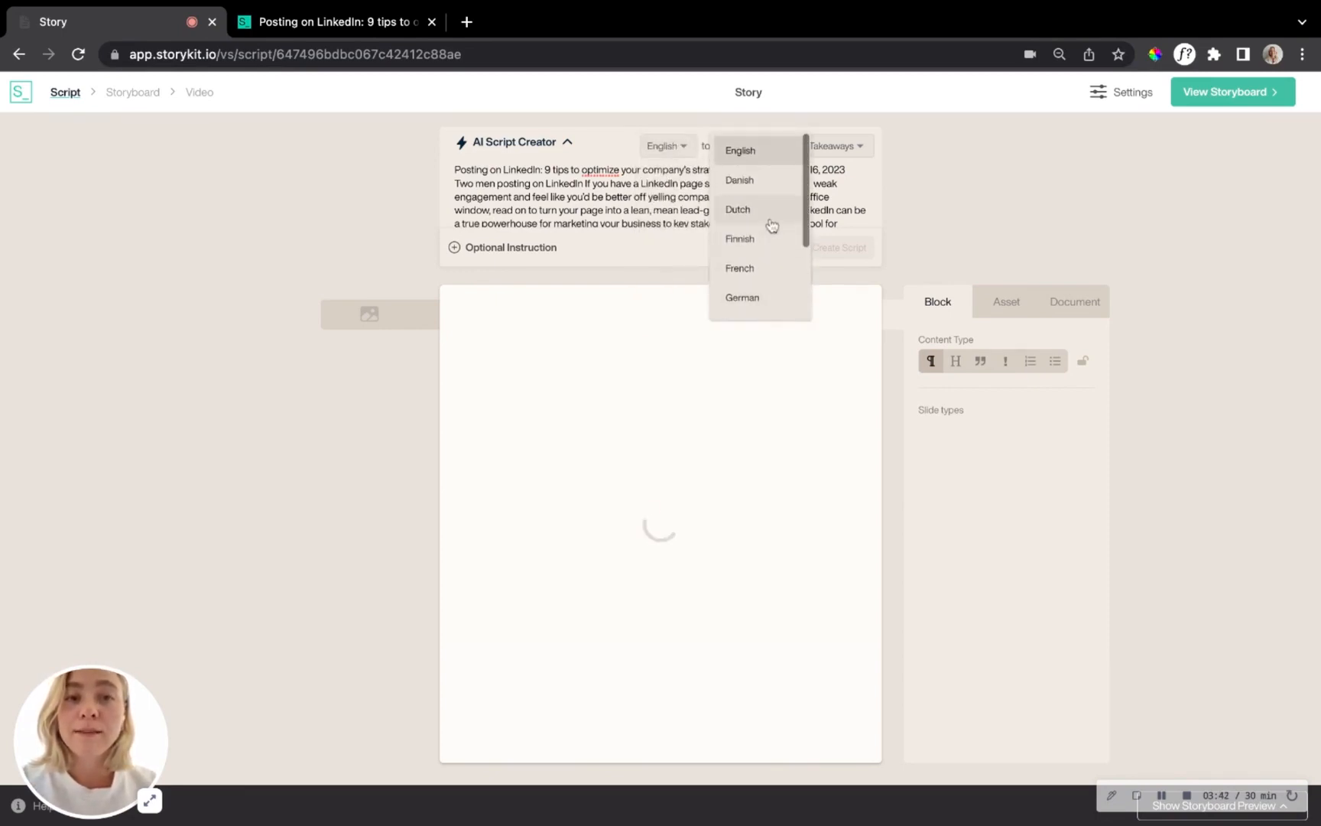
left_click(738, 150)
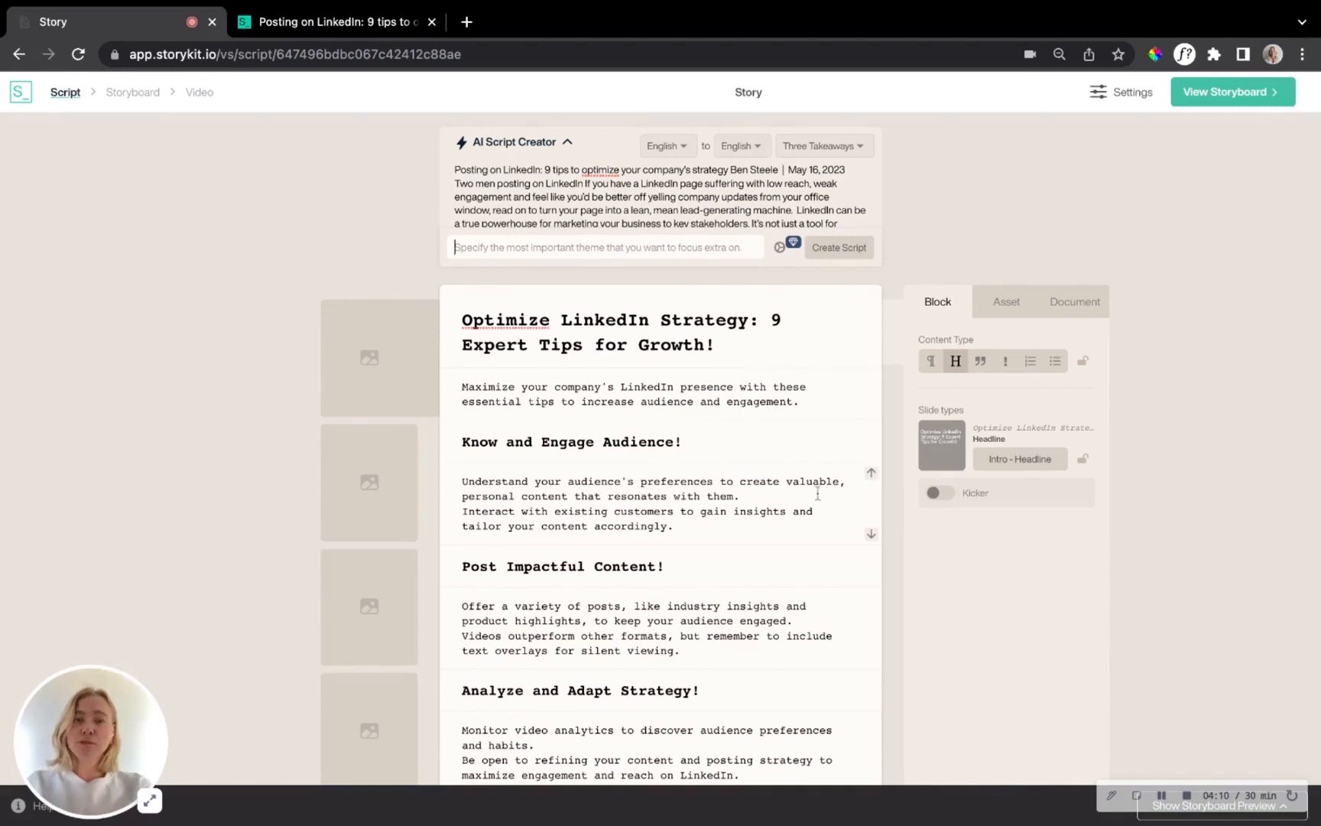
mouse_move(812, 462)
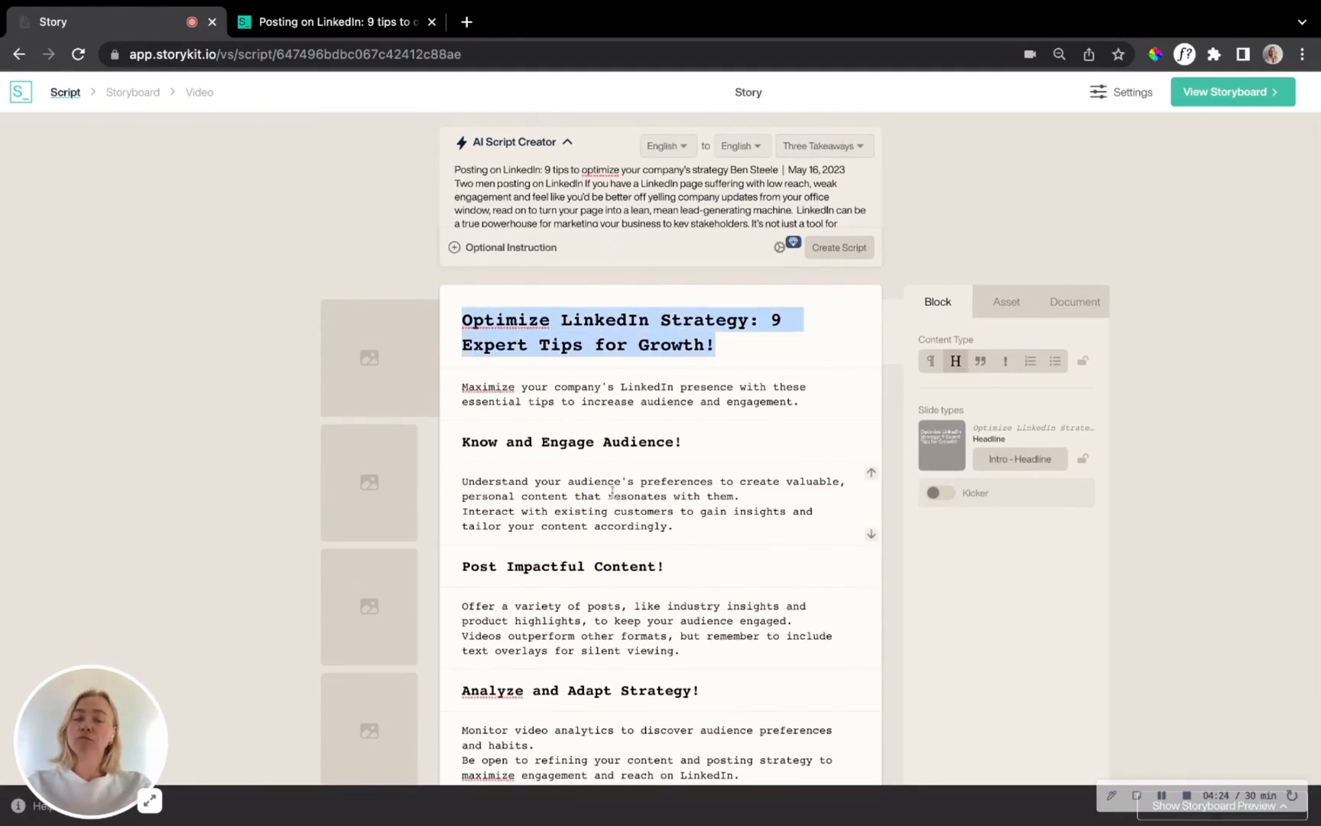
scroll("down", 3)
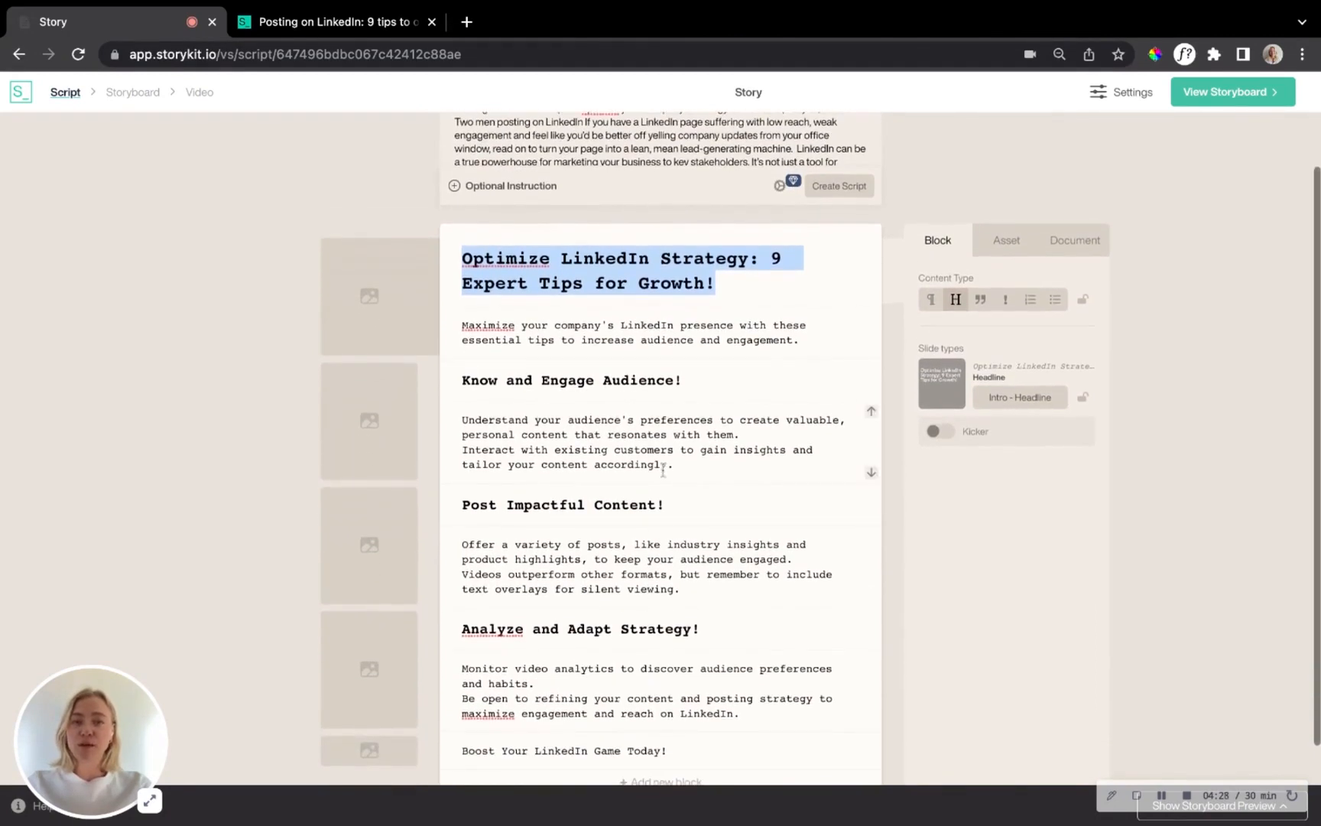
left_click(572, 380)
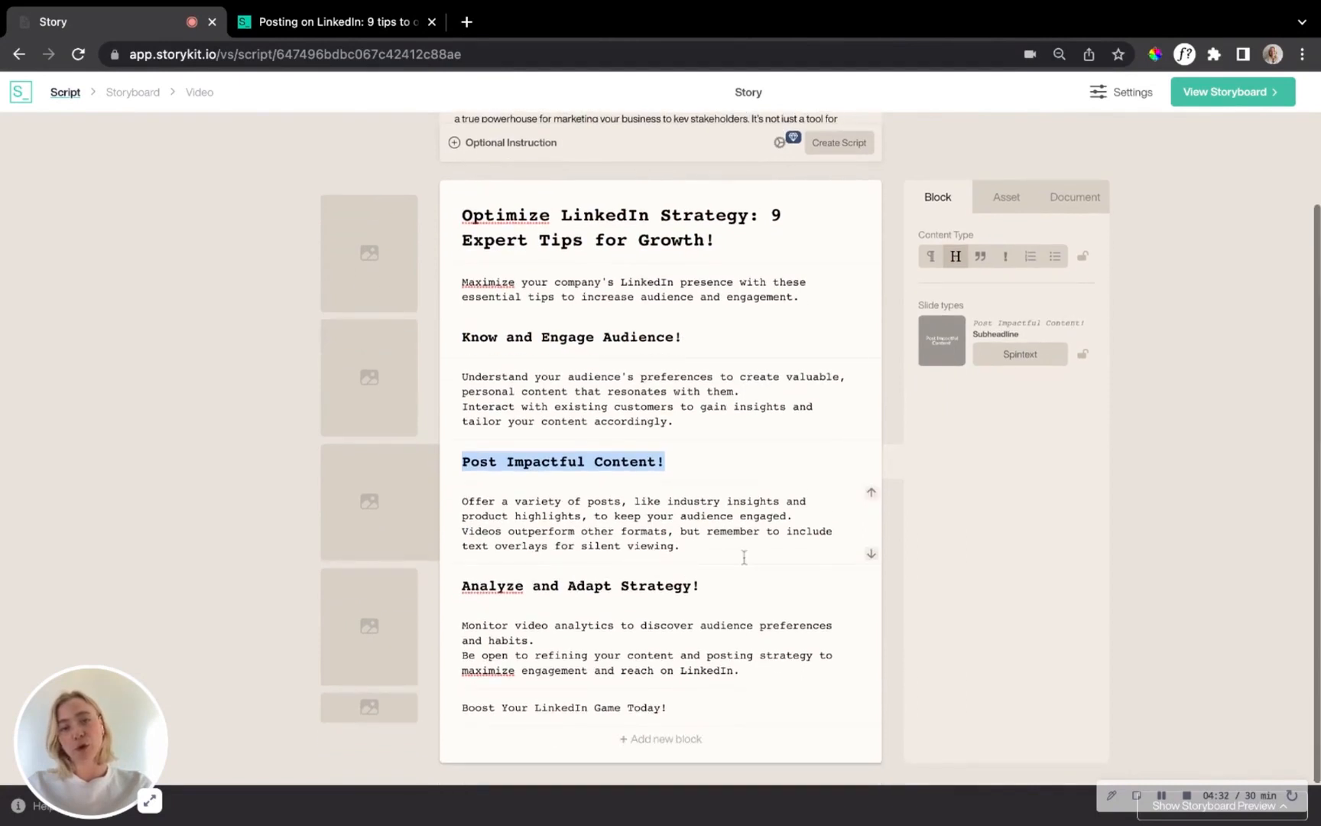
left_click(665, 462)
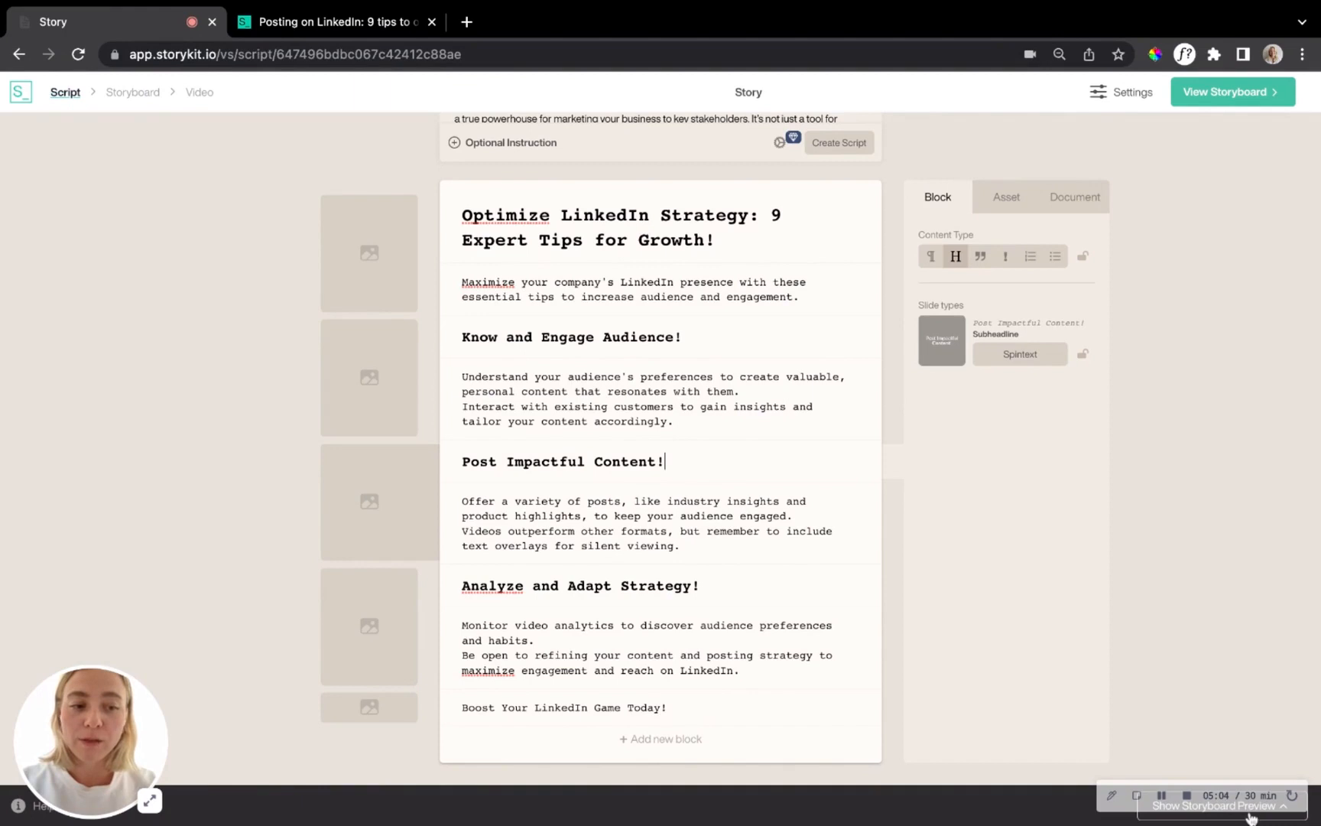
Reveal the storyboard preview strip and scan the slides through 'Post Impactful Content!'.
left_click(1212, 805)
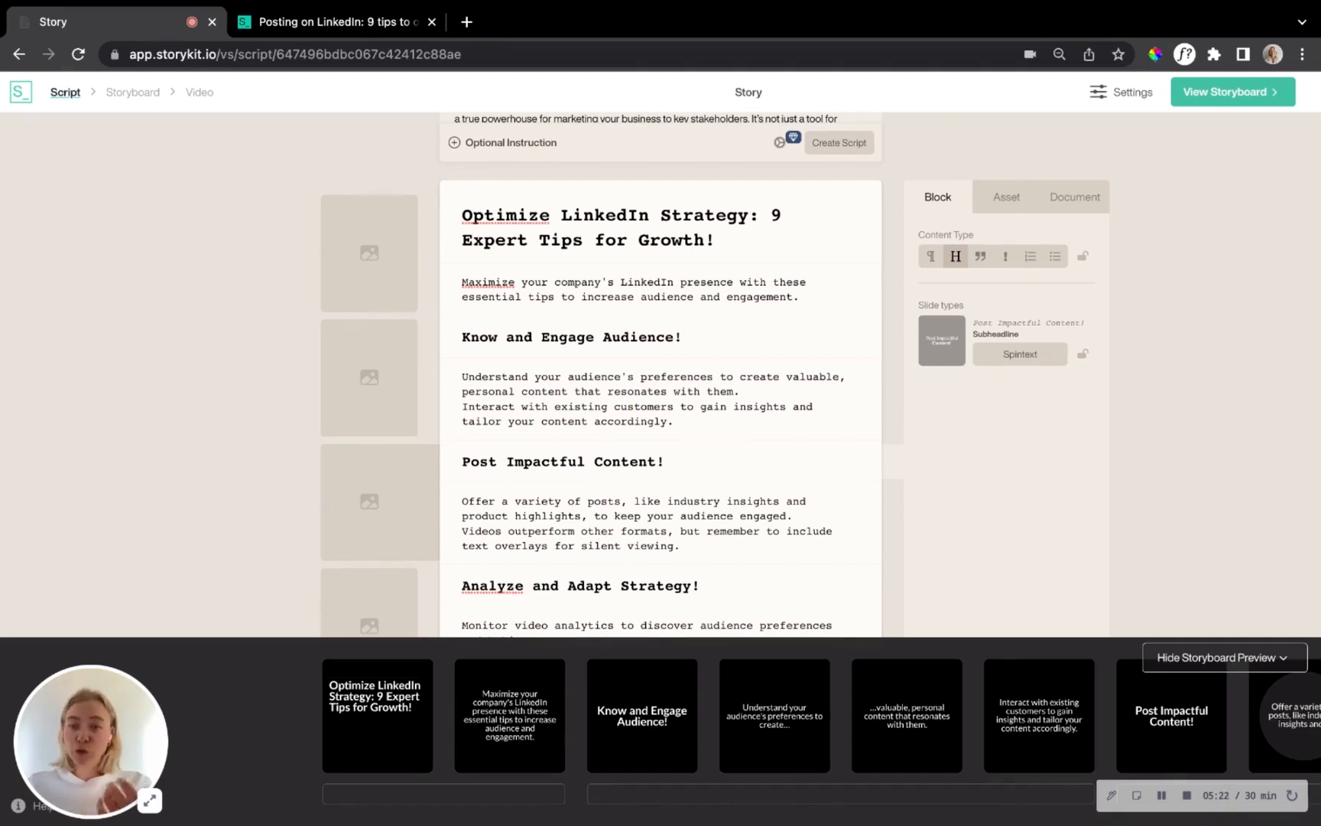
mouse_move(812, 743)
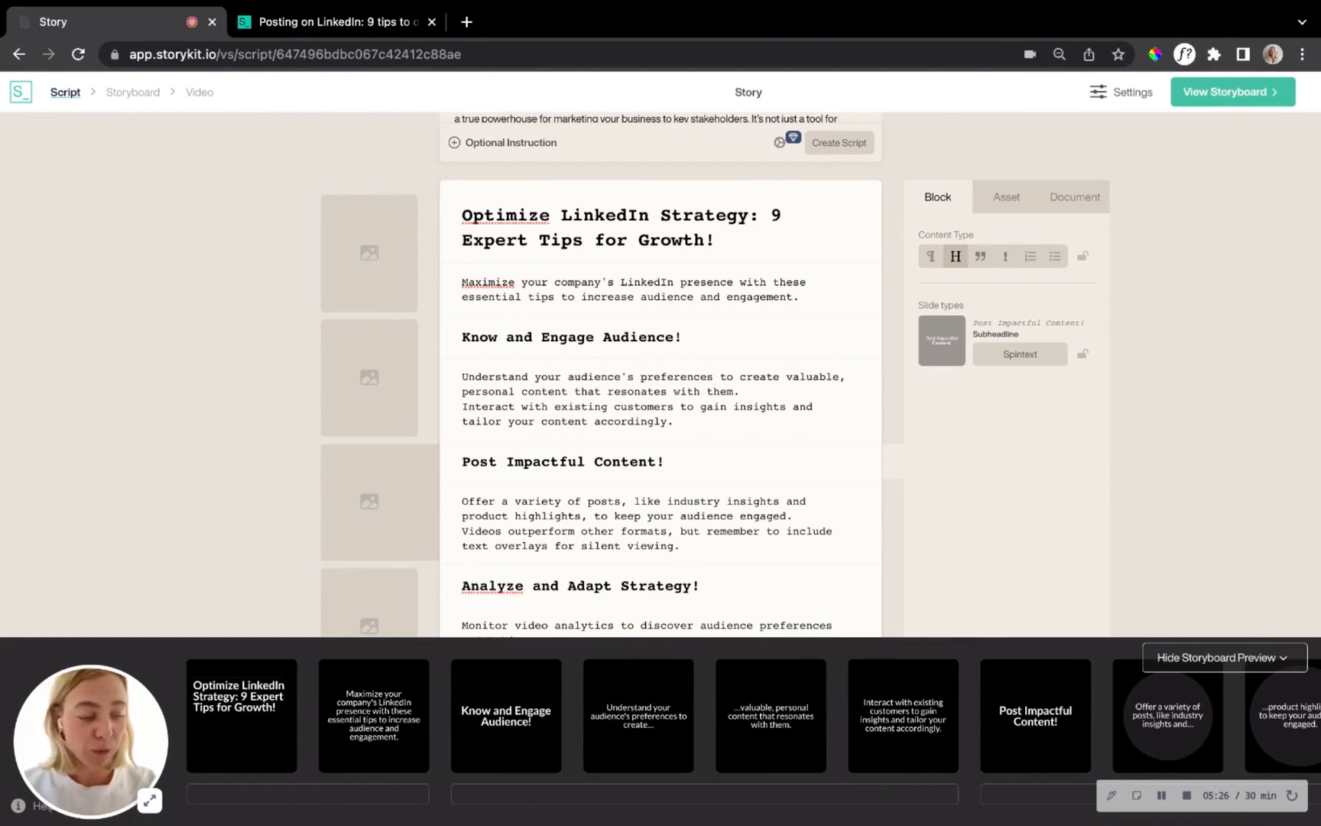
scroll("right", 3)
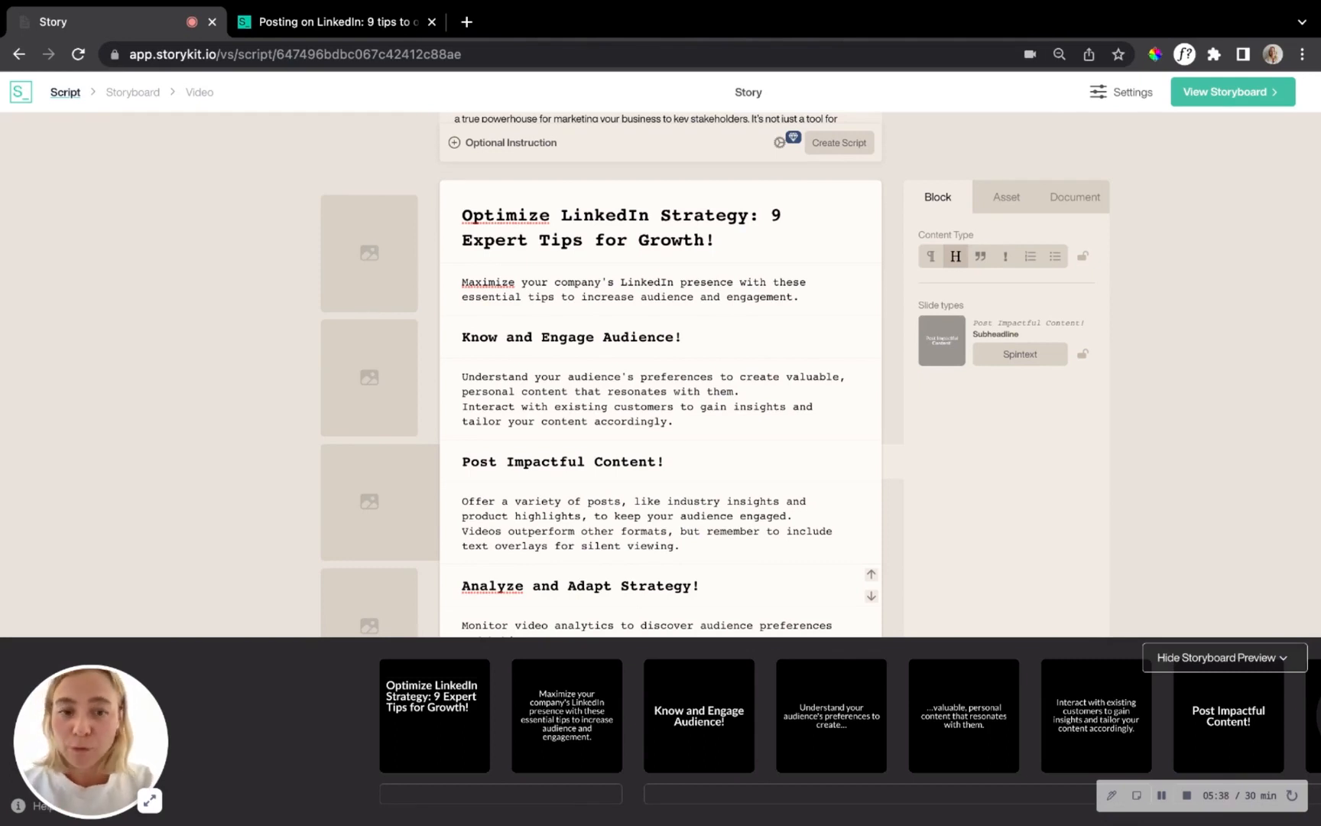
mouse_move(369, 601)
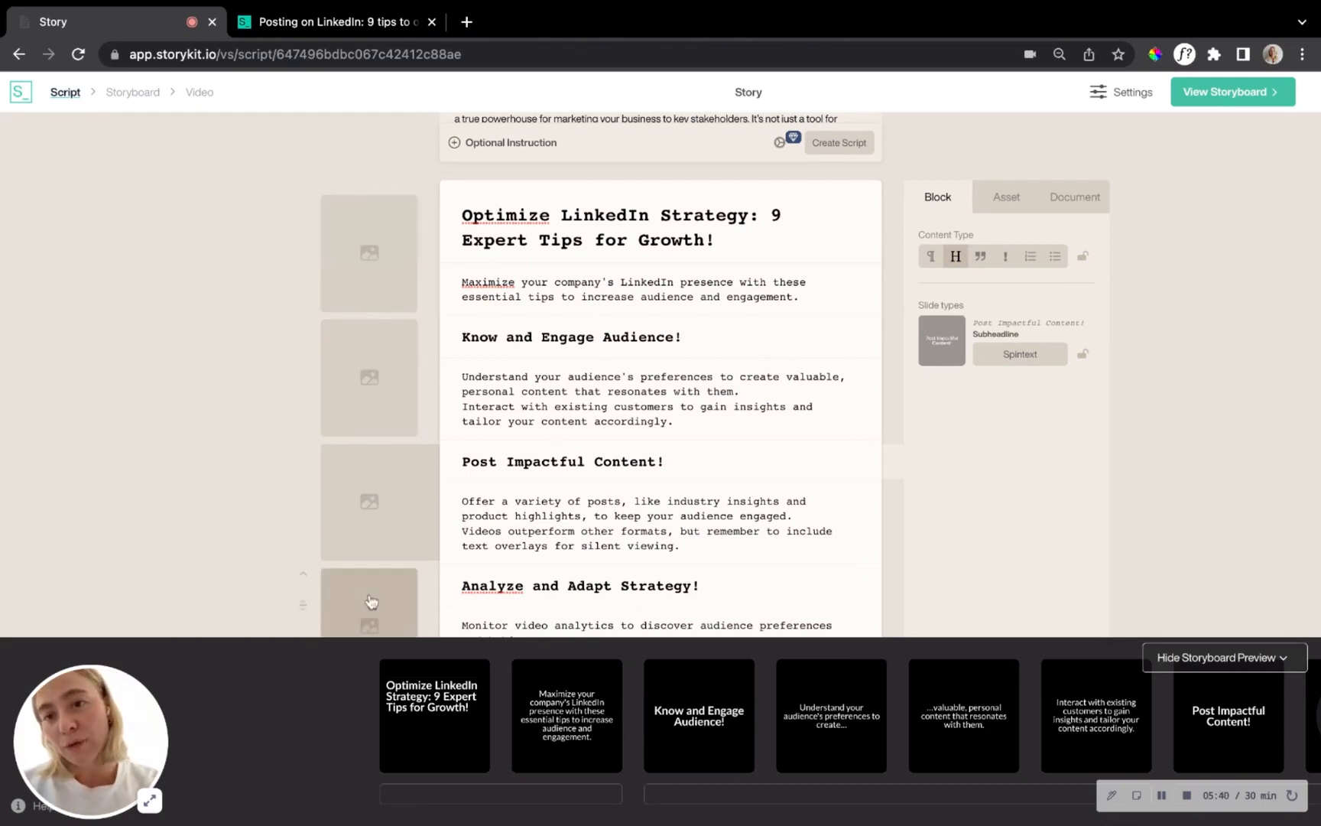
Fill the first slide group with a people-at-work stock video from the Project Library.
left_click(368, 252)
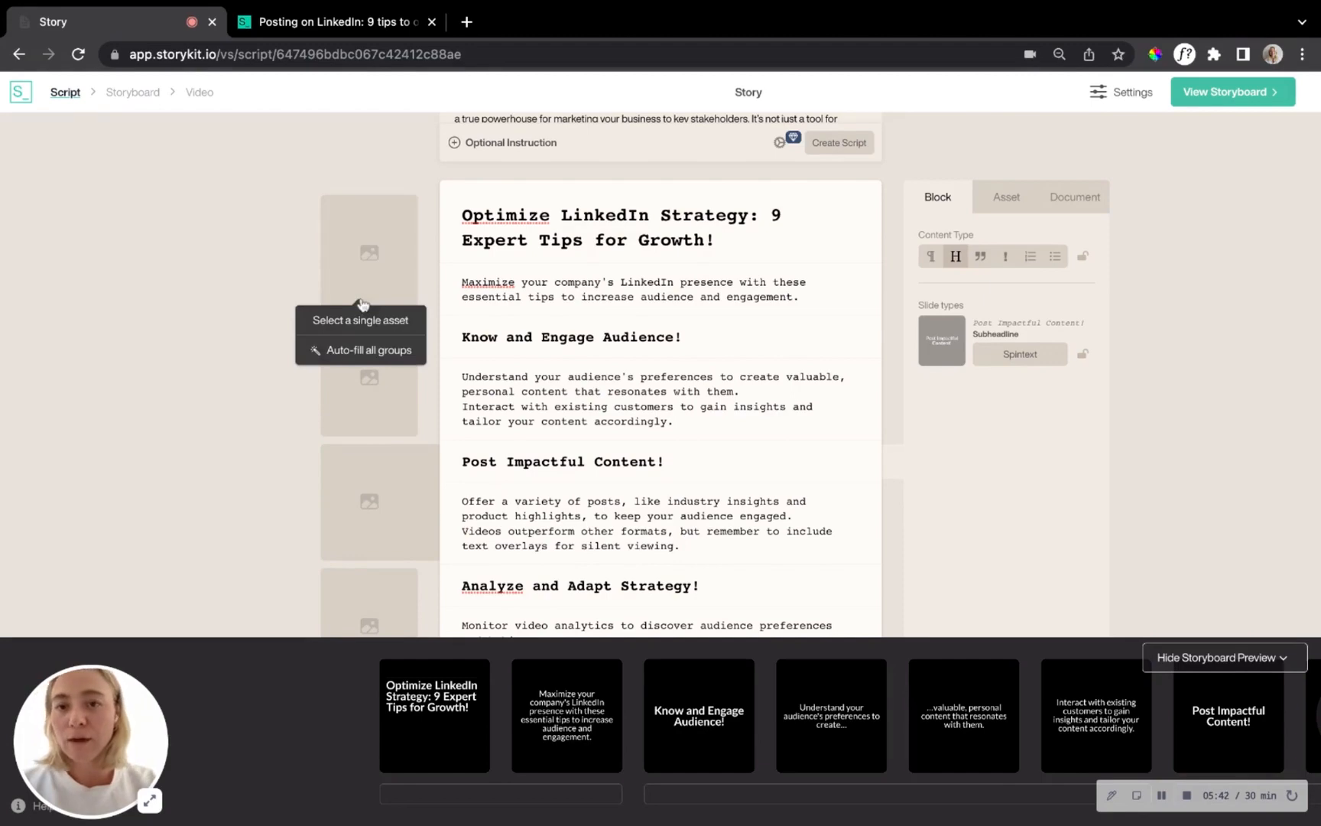
left_click(359, 320)
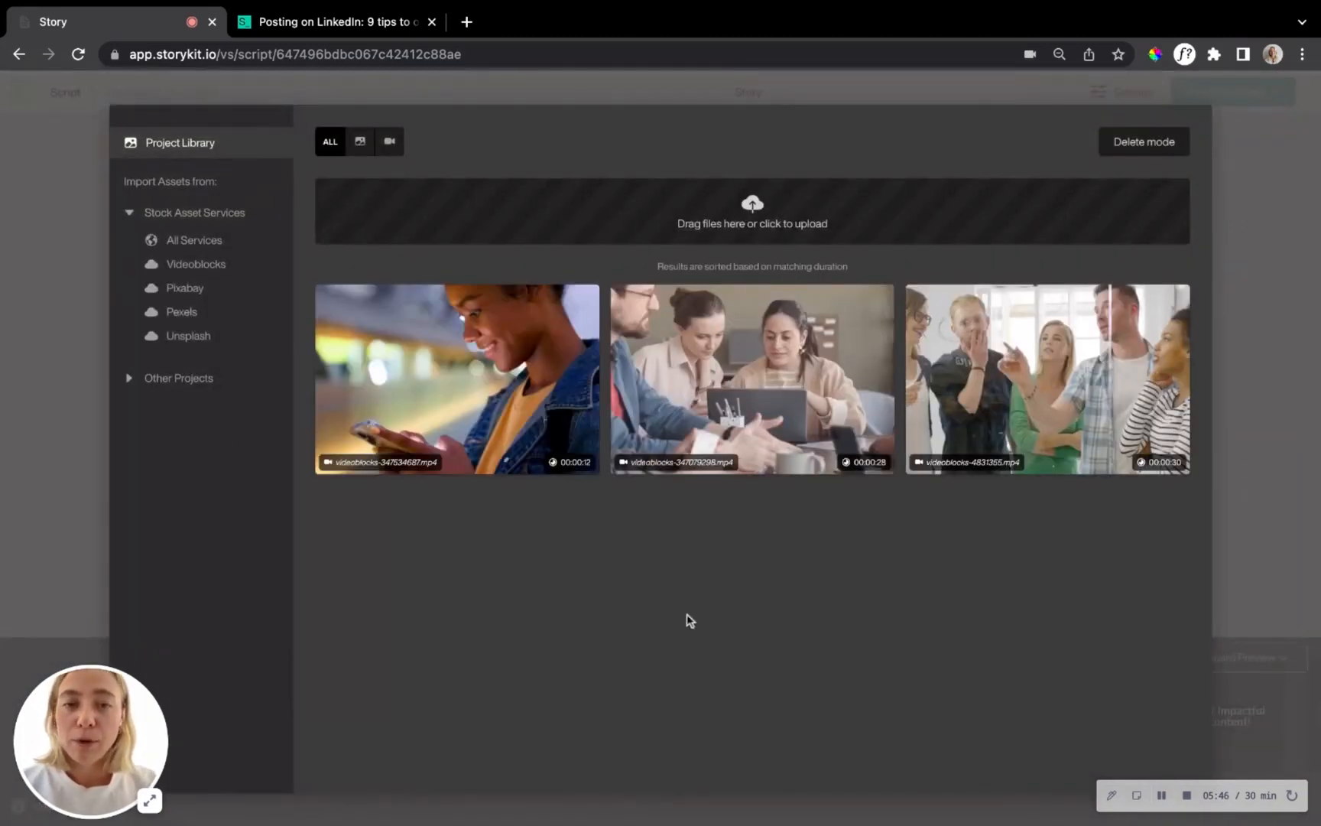
mouse_move(937, 509)
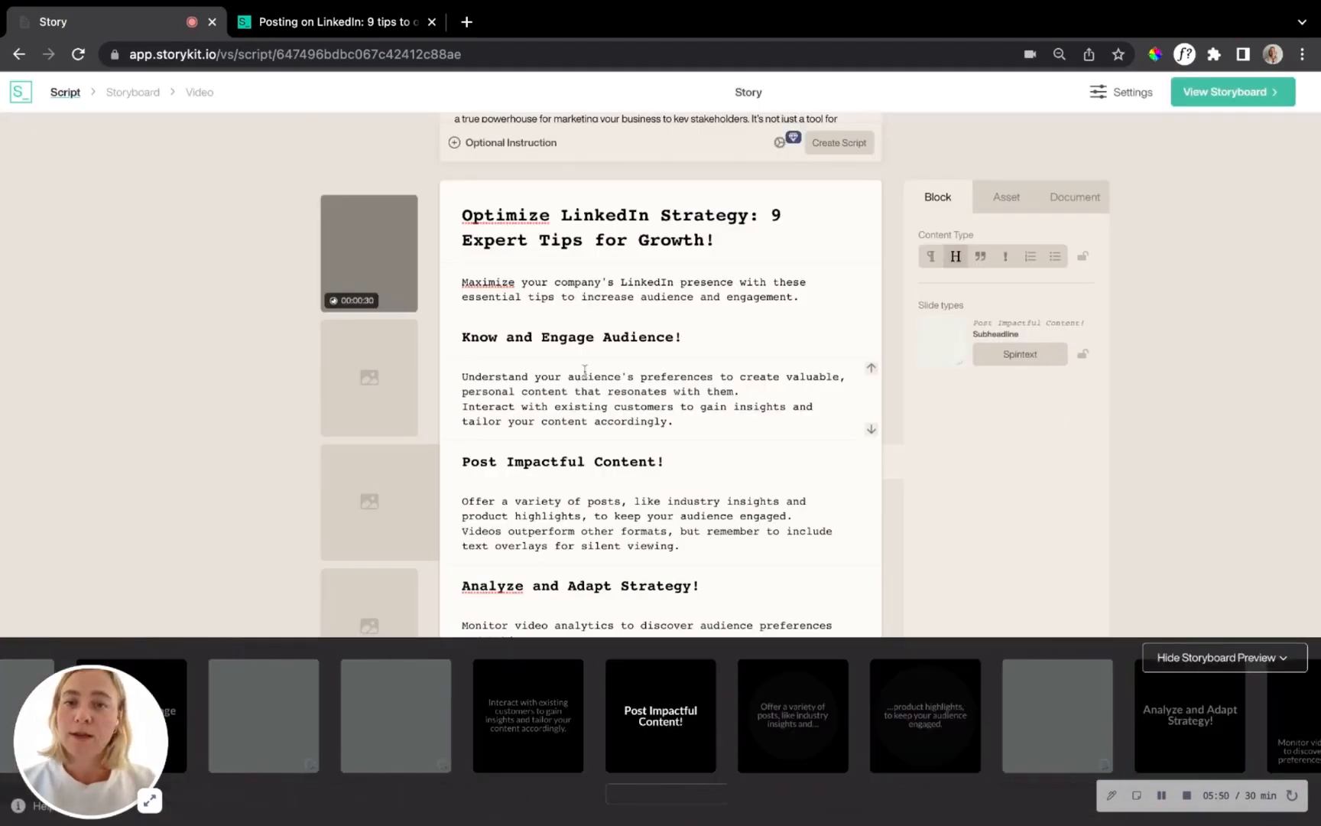
scroll("up", 3)
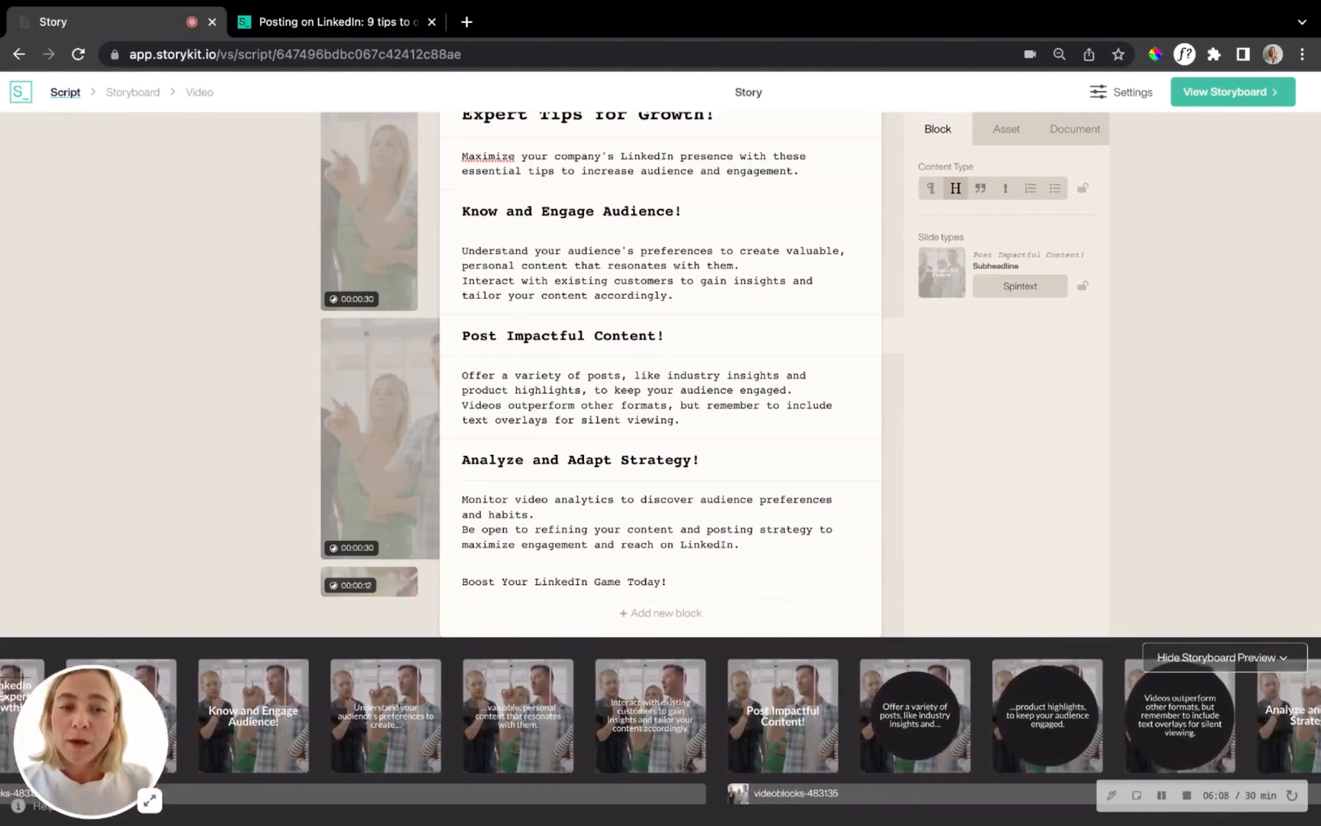
scroll("left", 3)
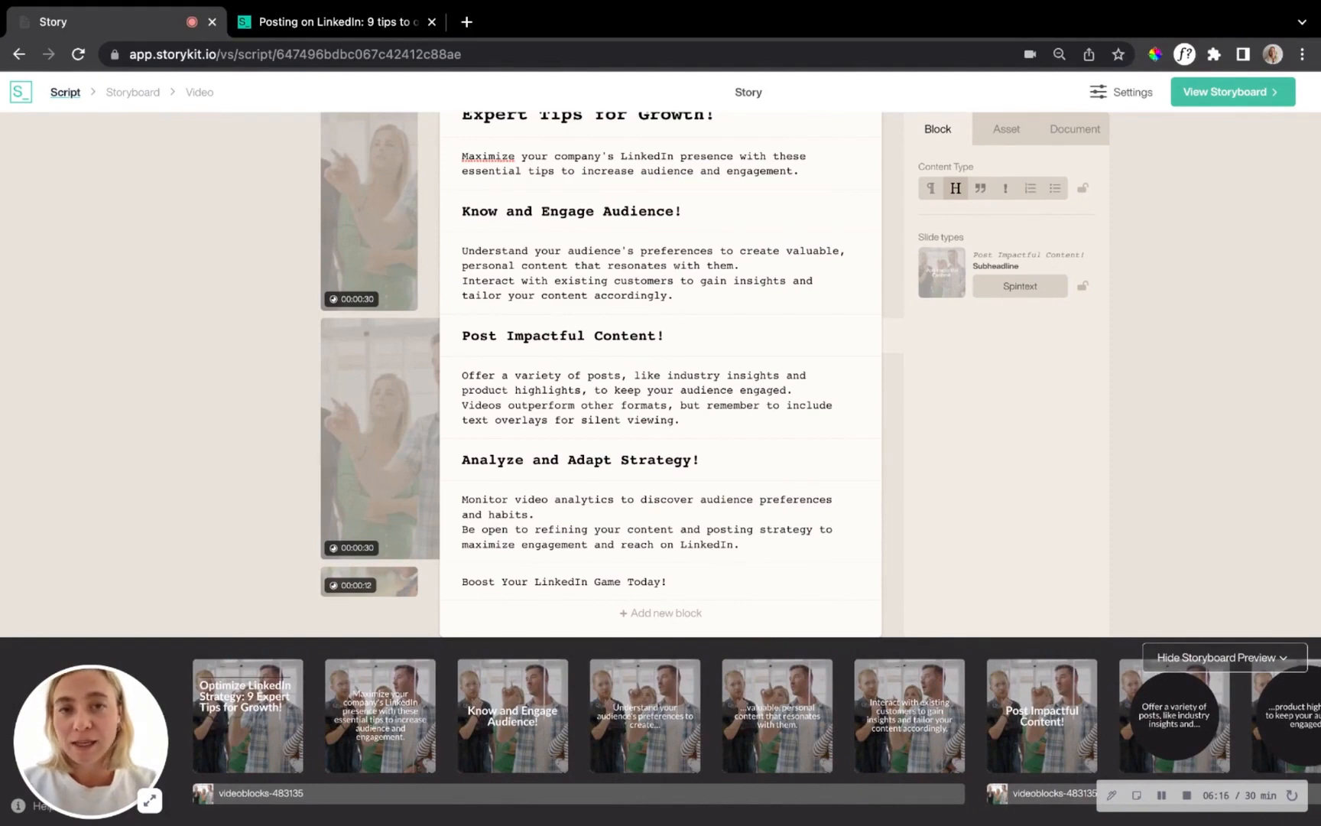
left_click(665, 334)
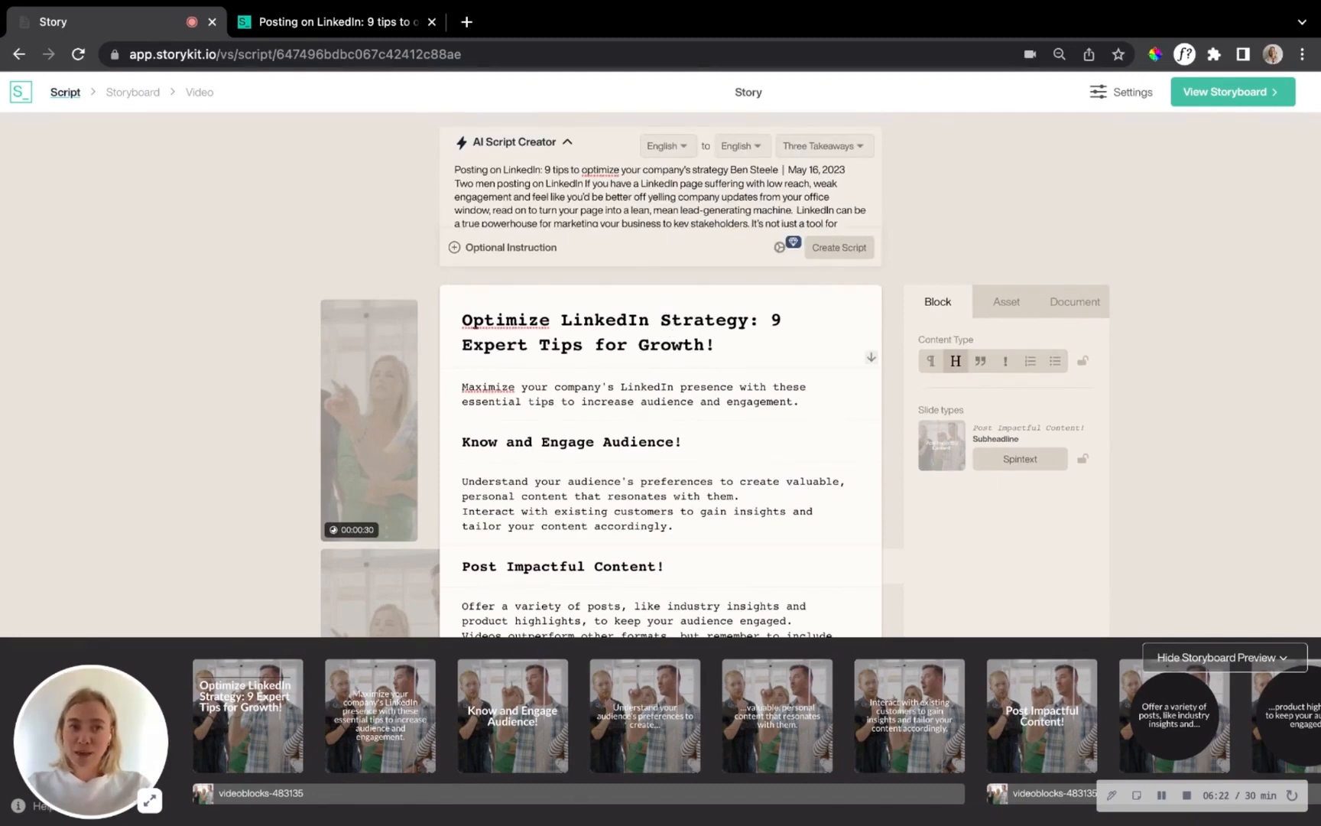
Review the Storyboard Preview and create Story Storyboard 1 from the script.
left_click(1231, 92)
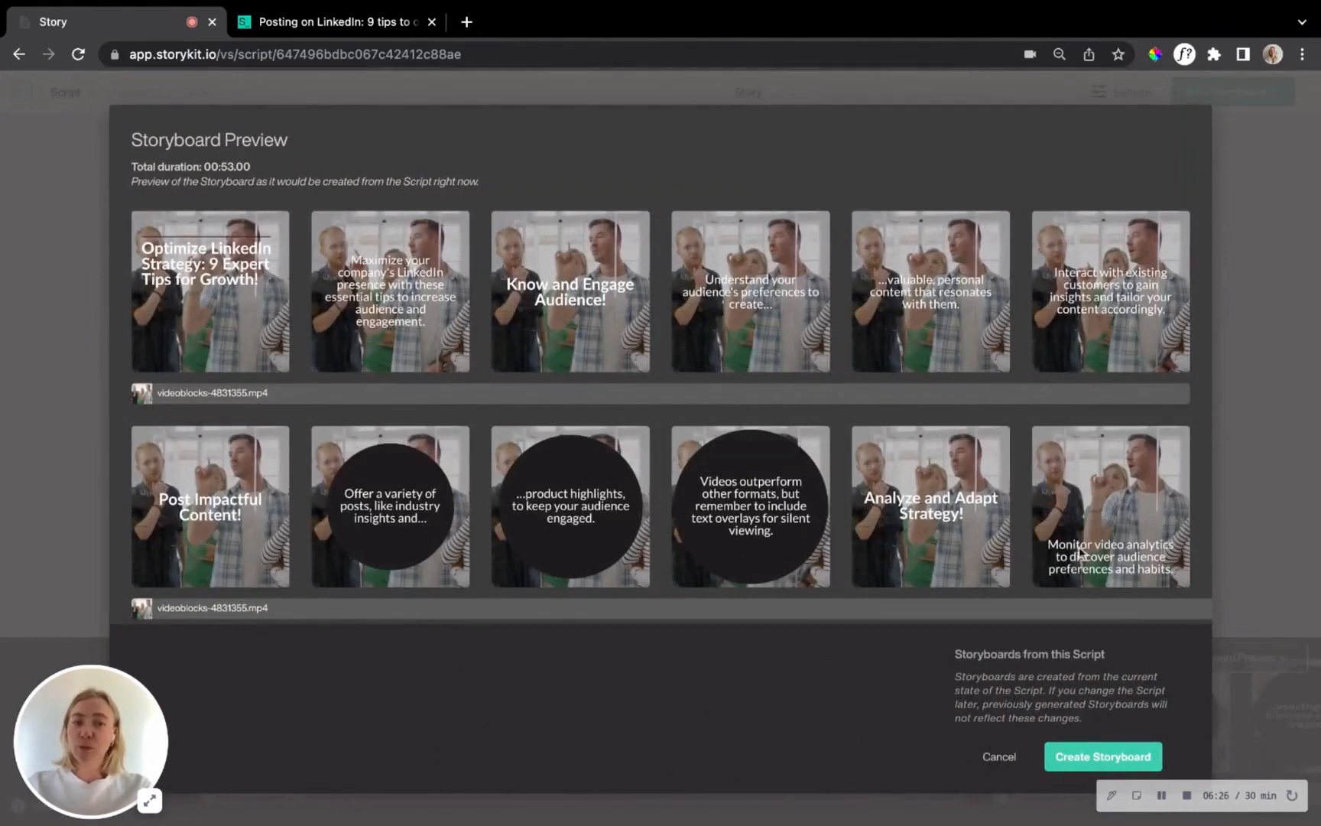
mouse_move(1091, 773)
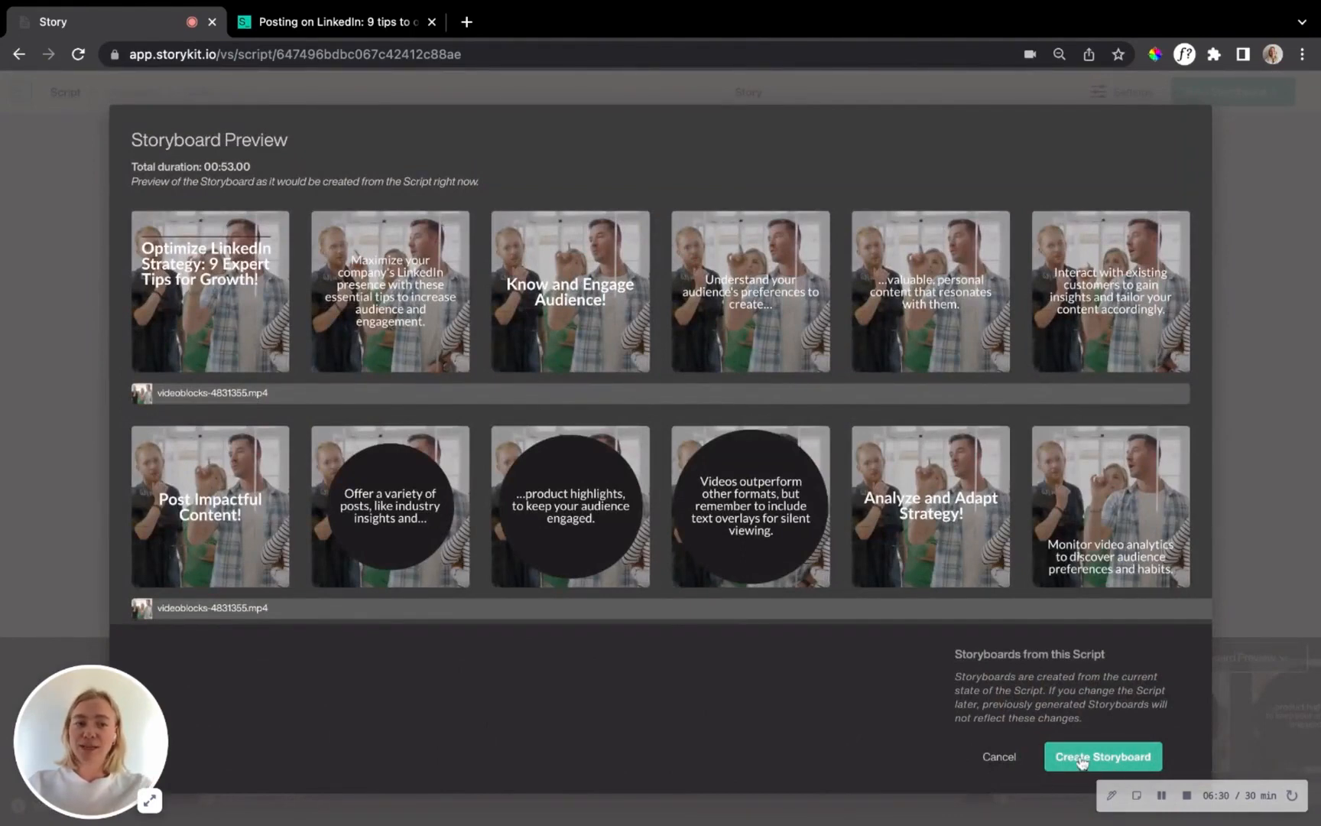
left_click(1102, 755)
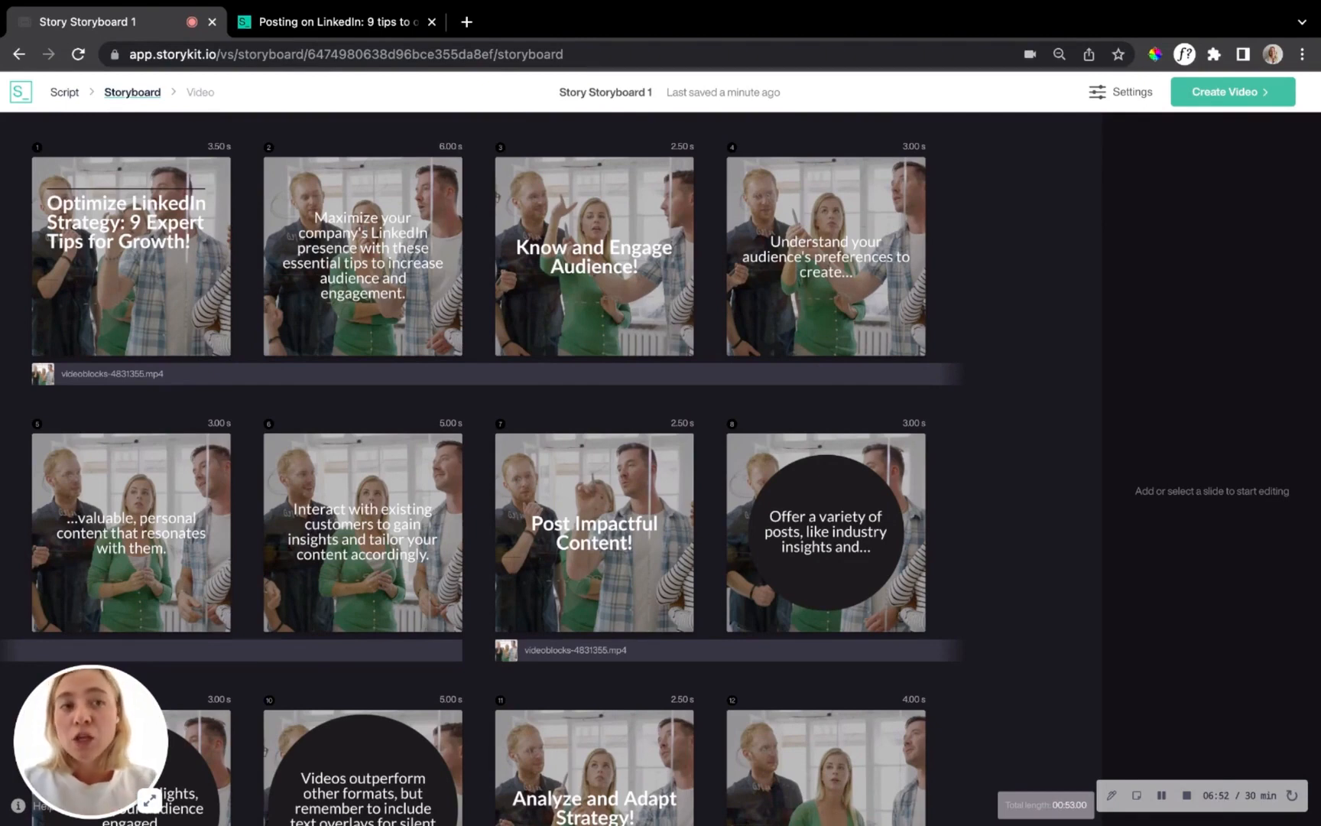
Choose Full HD from the Create Video options to start rendering the Story video.
left_click(593, 529)
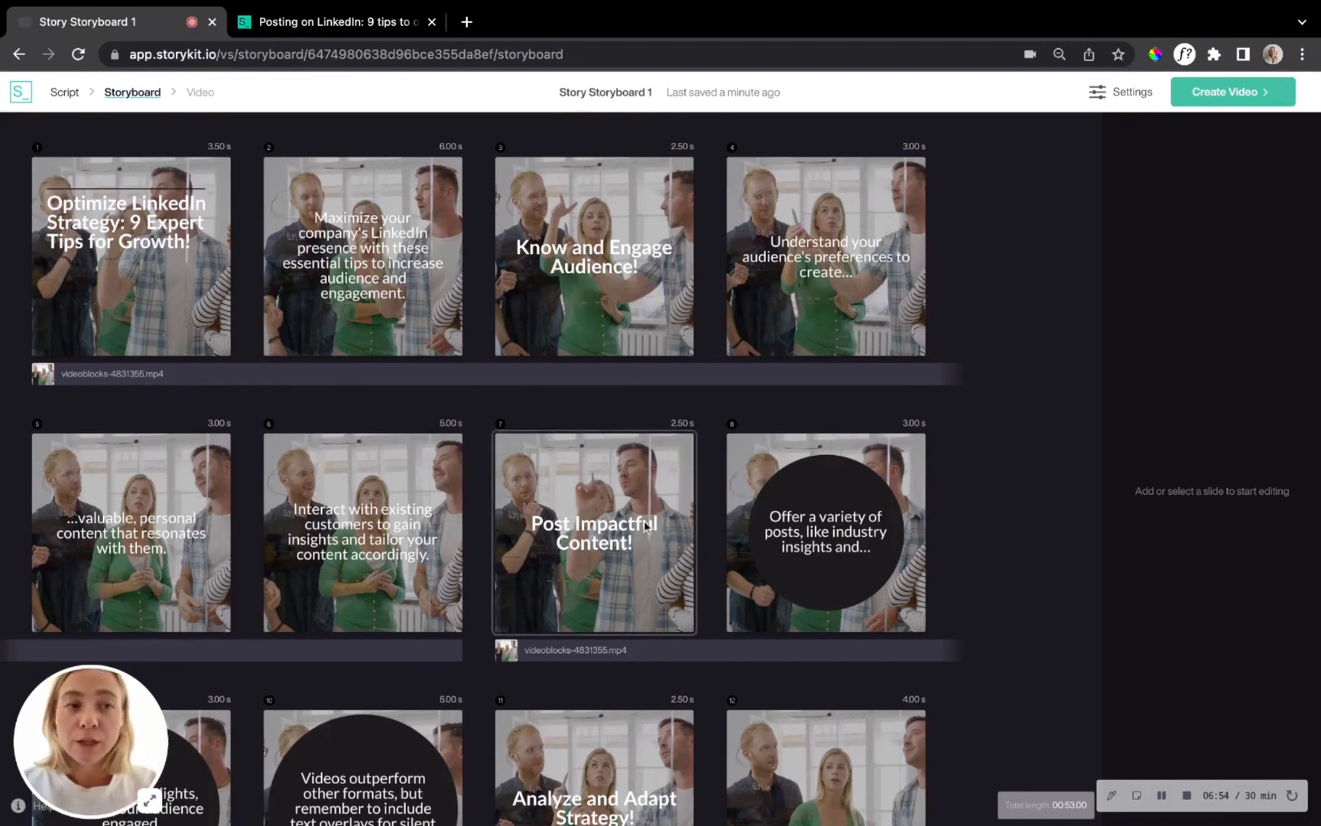
left_click(1231, 91)
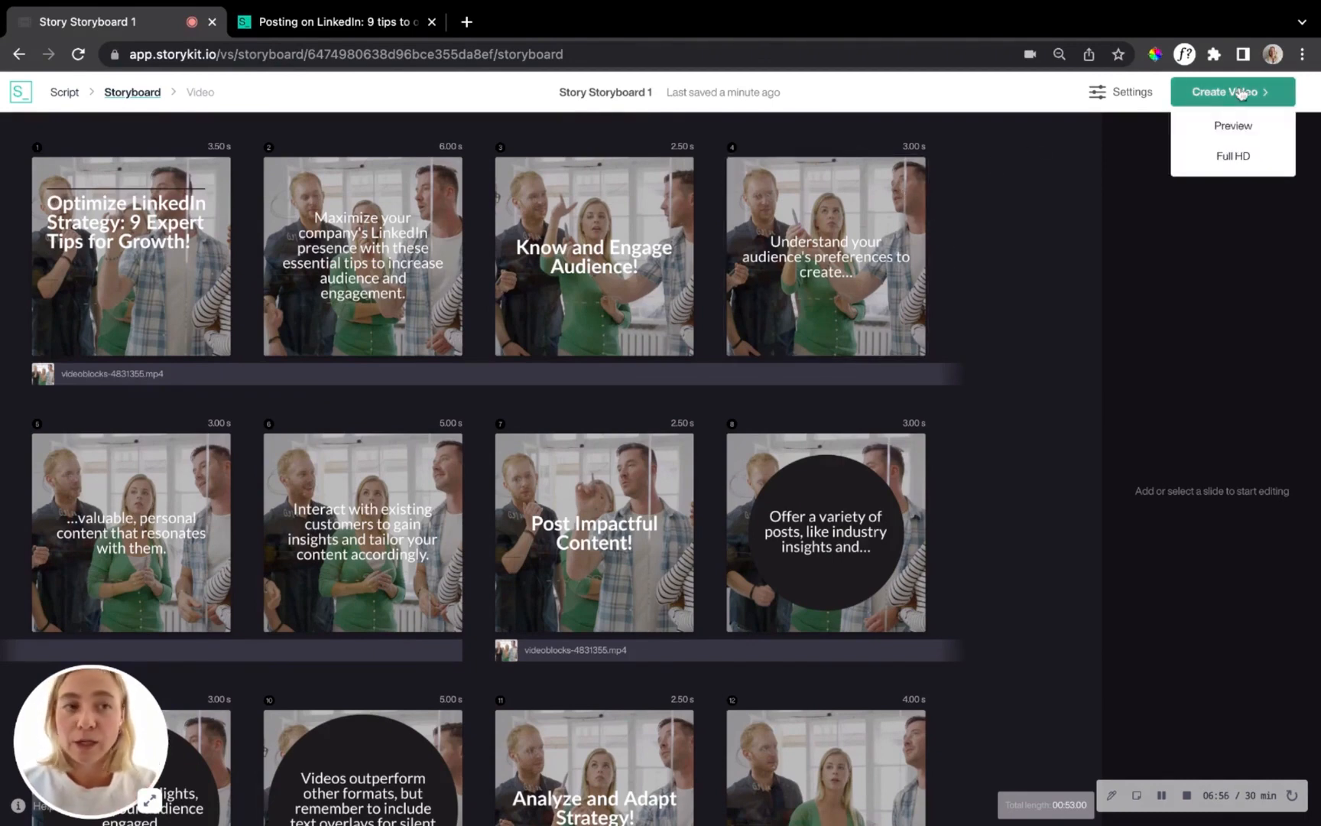
mouse_move(1233, 156)
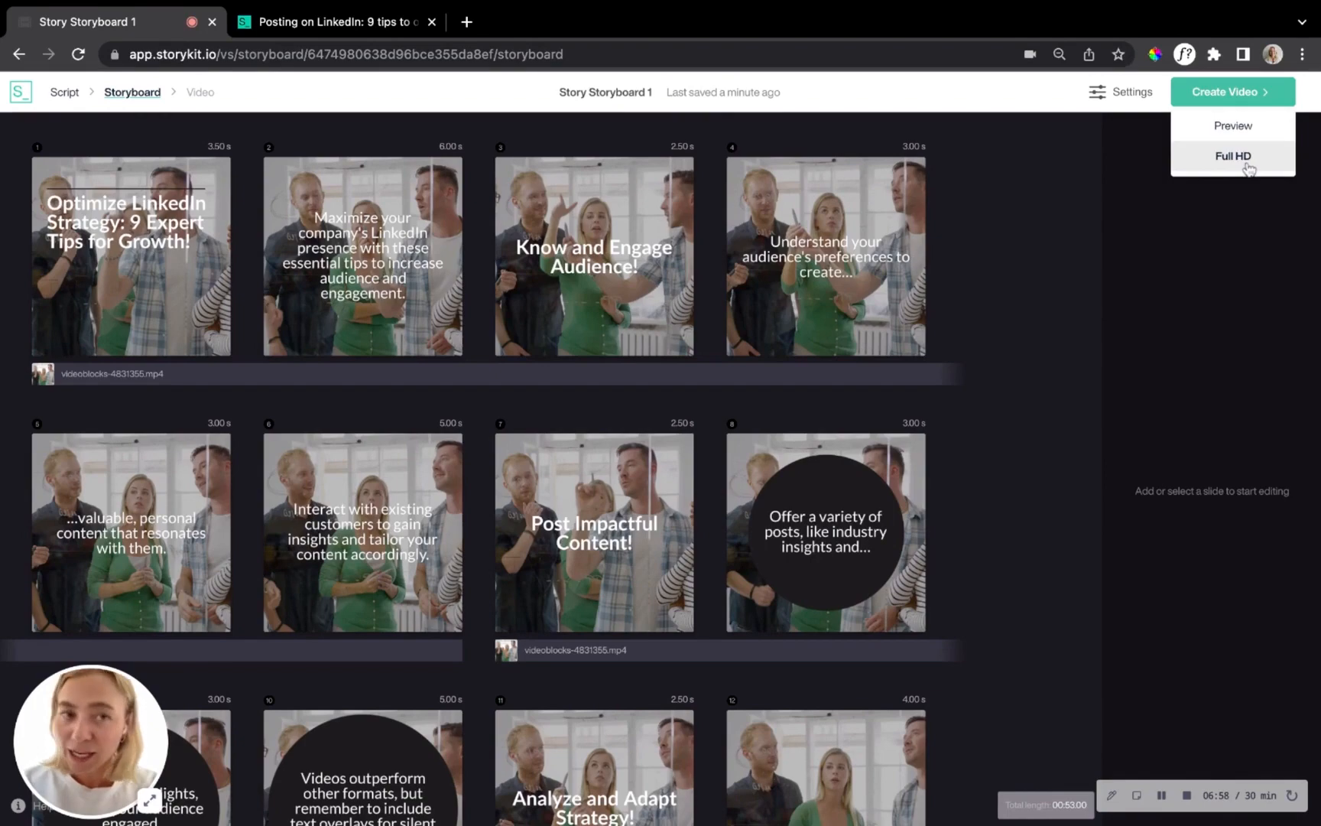
left_click(1232, 156)
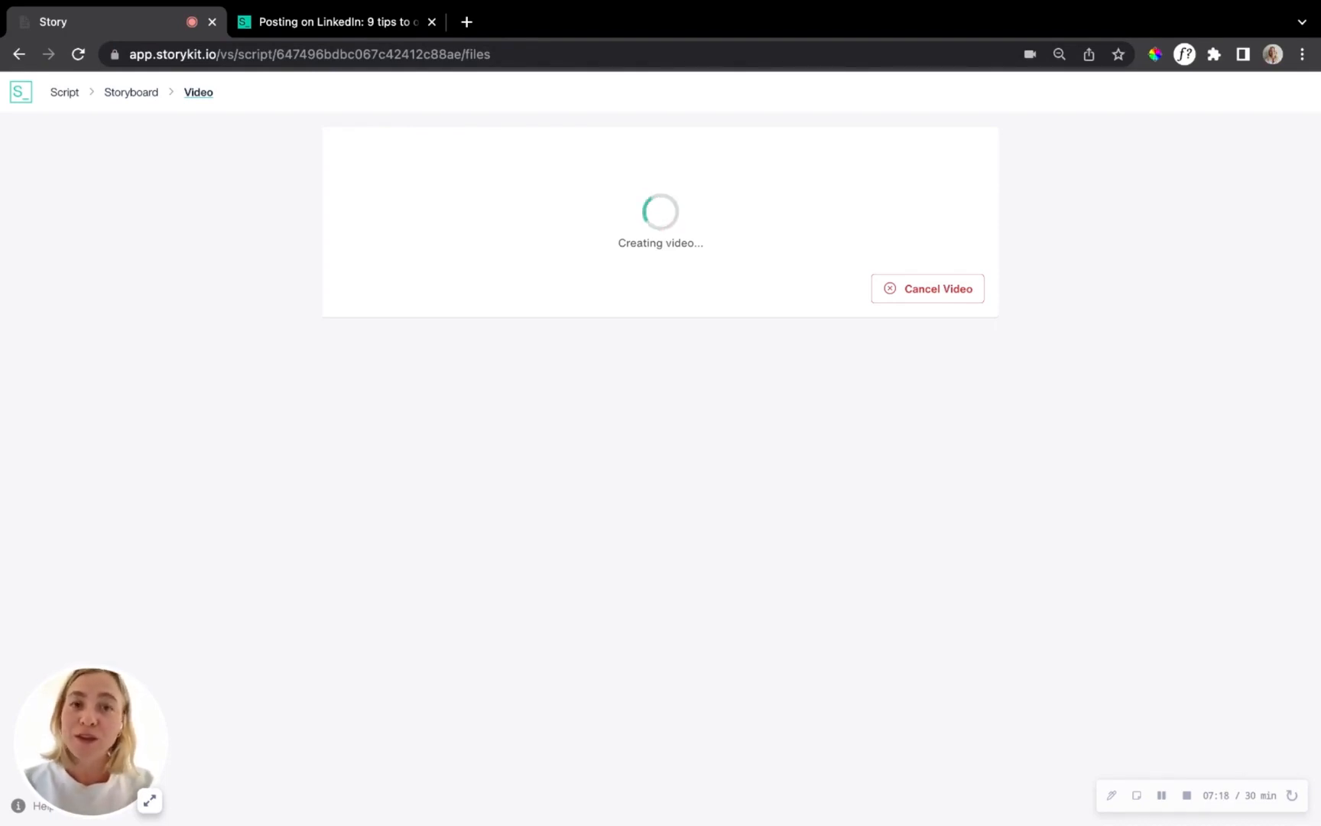
mouse_move(1254, 436)
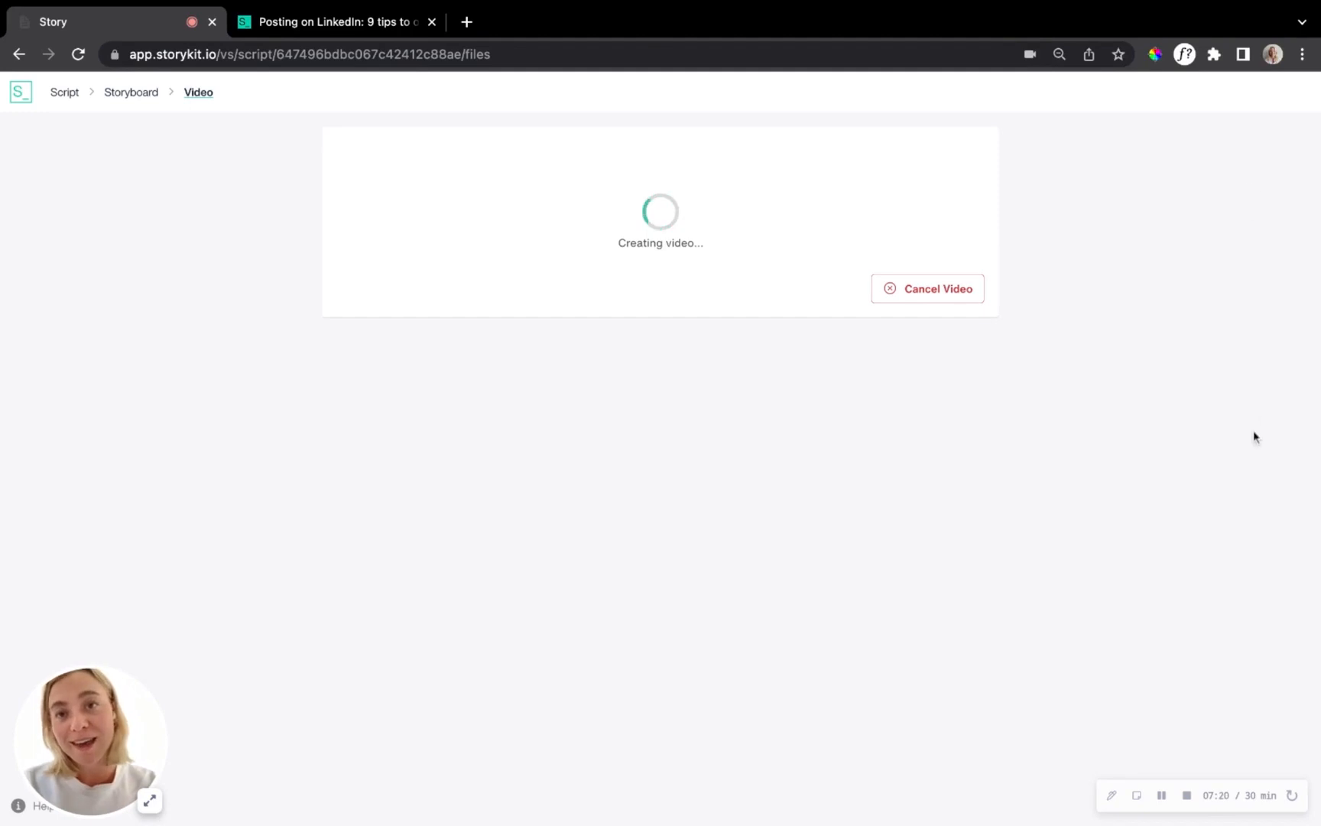
mouse_move(1215, 713)
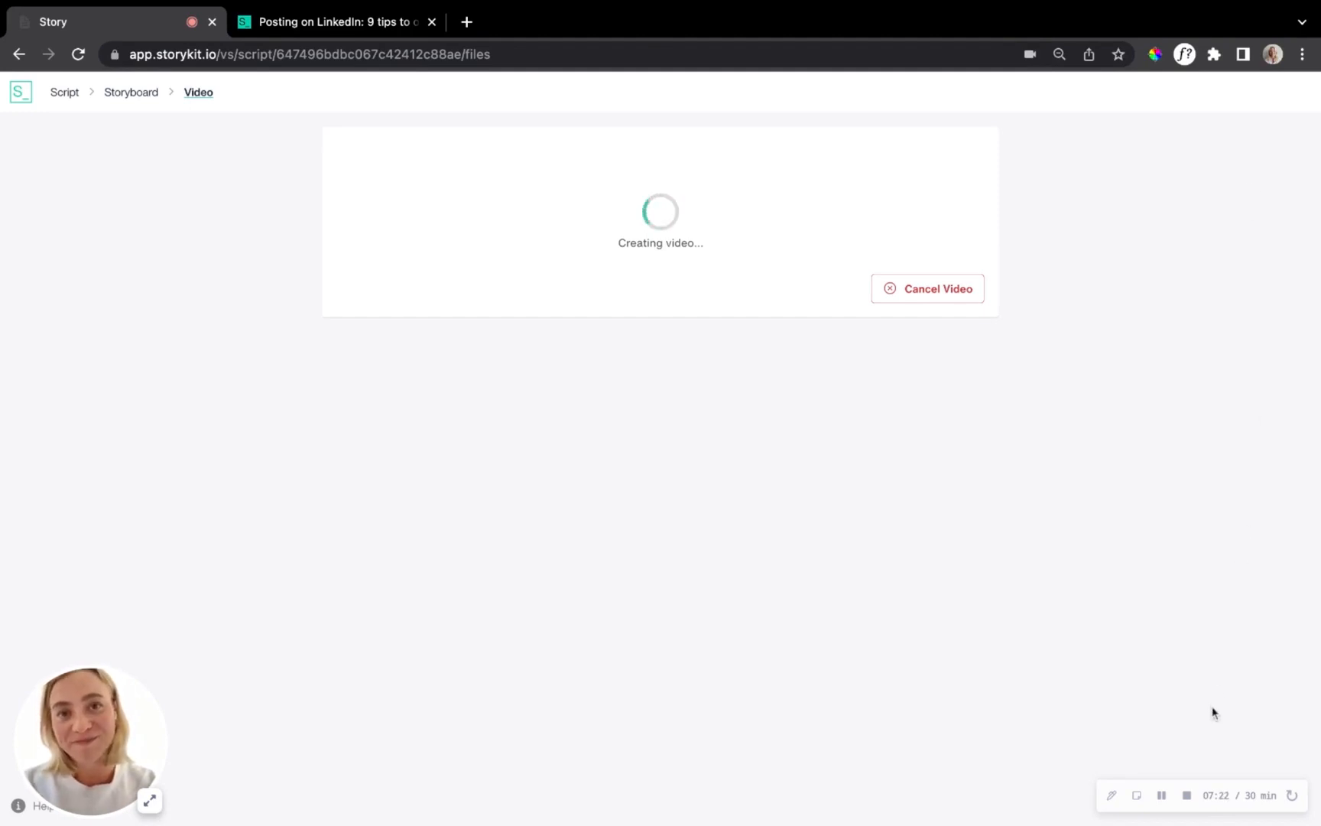